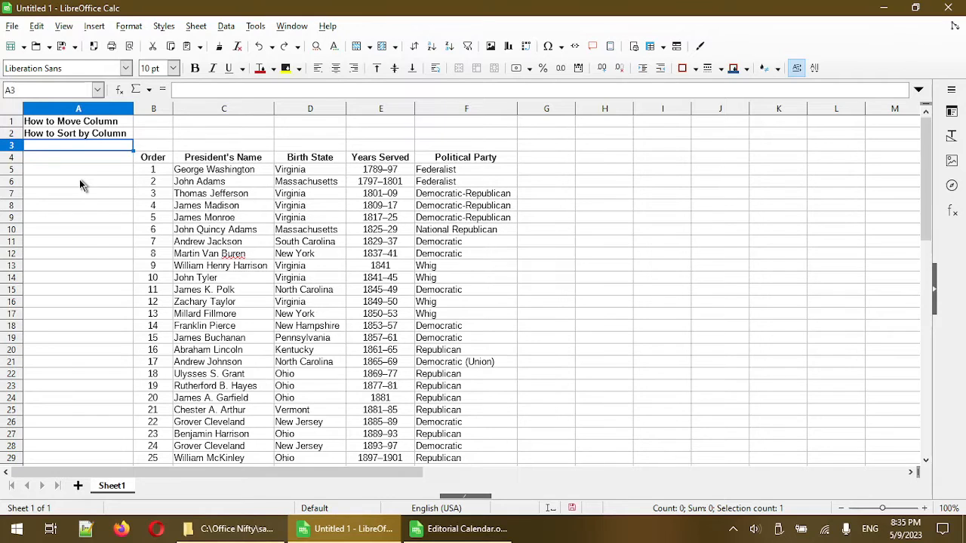
pyautogui.moveTo(92, 250)
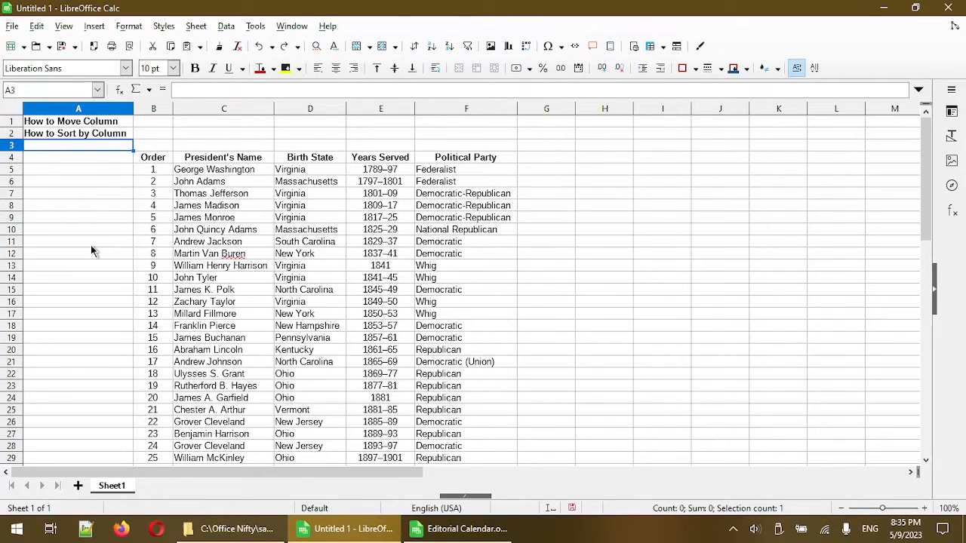
pyautogui.moveTo(147, 280)
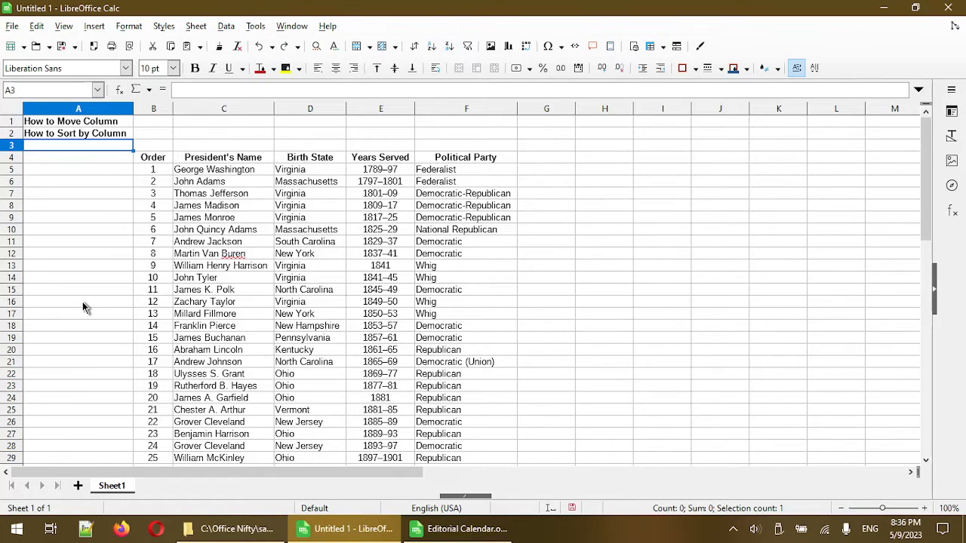
pyautogui.moveTo(302, 176)
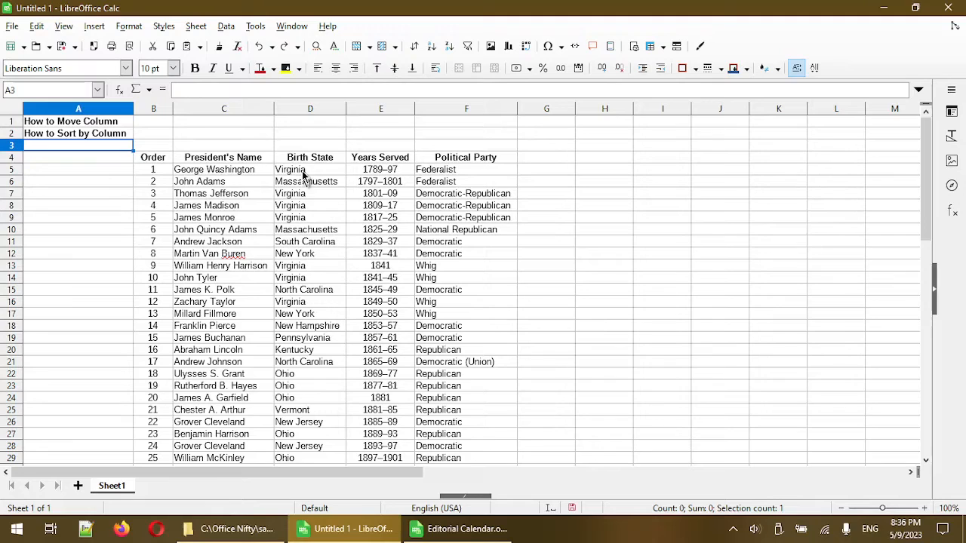
# - Cut the Birth State column D and paste it over Years Served in column E
pyautogui.click(310, 157)
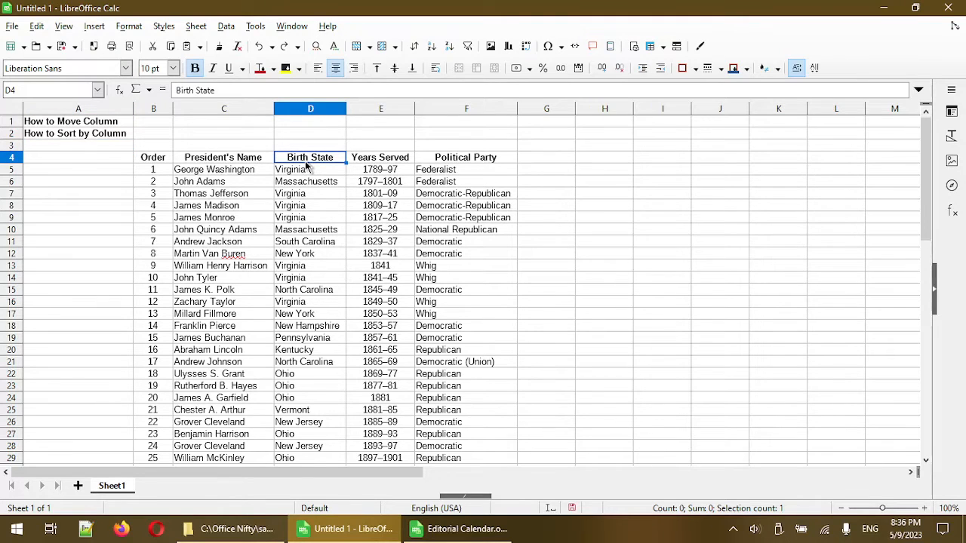
pyautogui.click(381, 157)
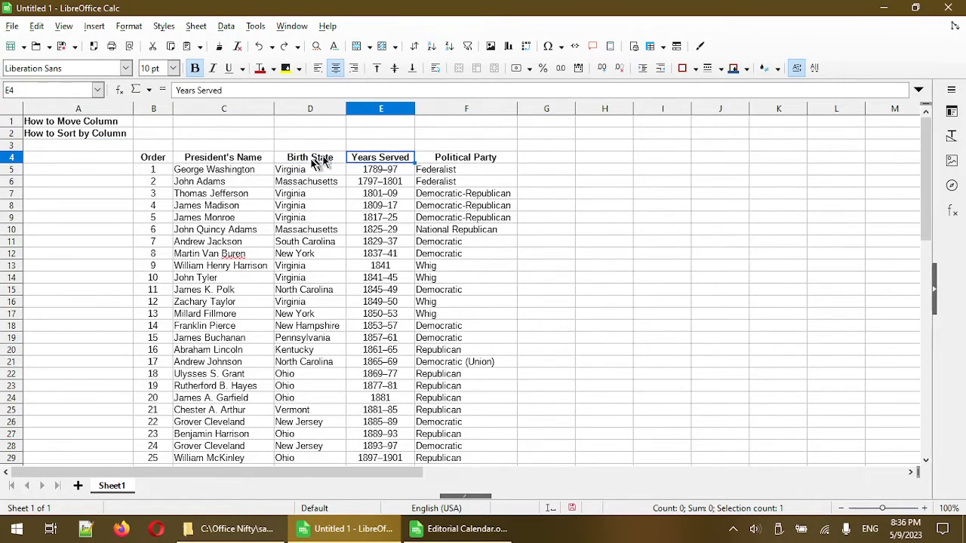
pyautogui.click(311, 157)
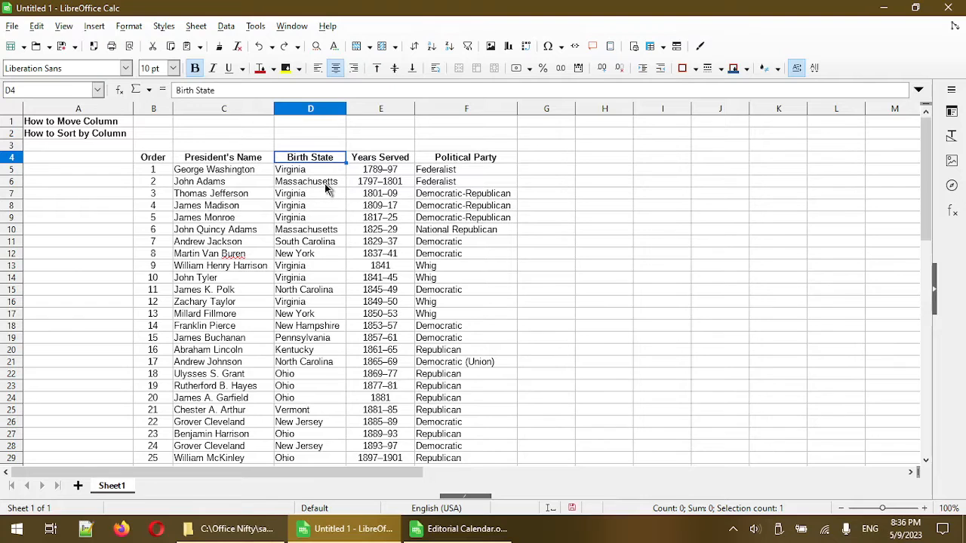
pyautogui.moveTo(305, 241)
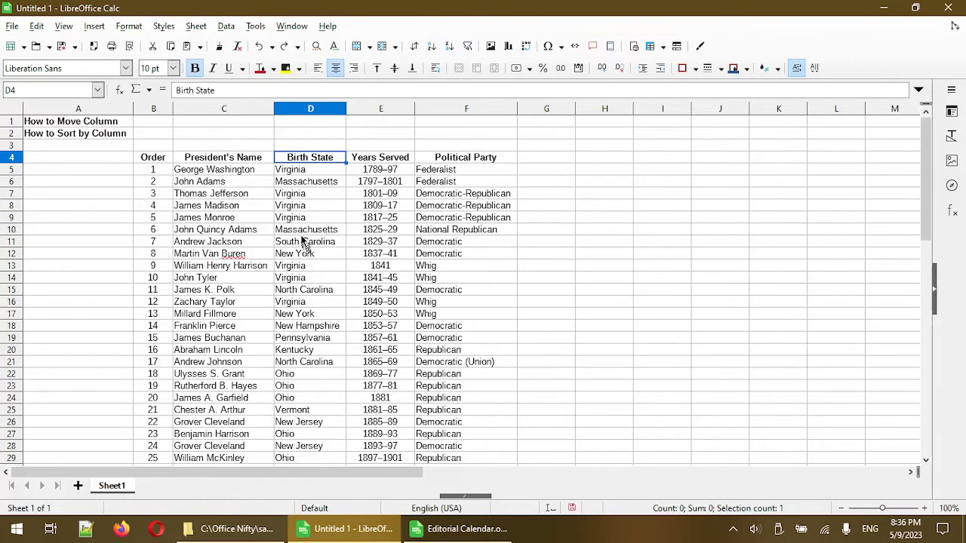
pyautogui.rightClick(310, 108)
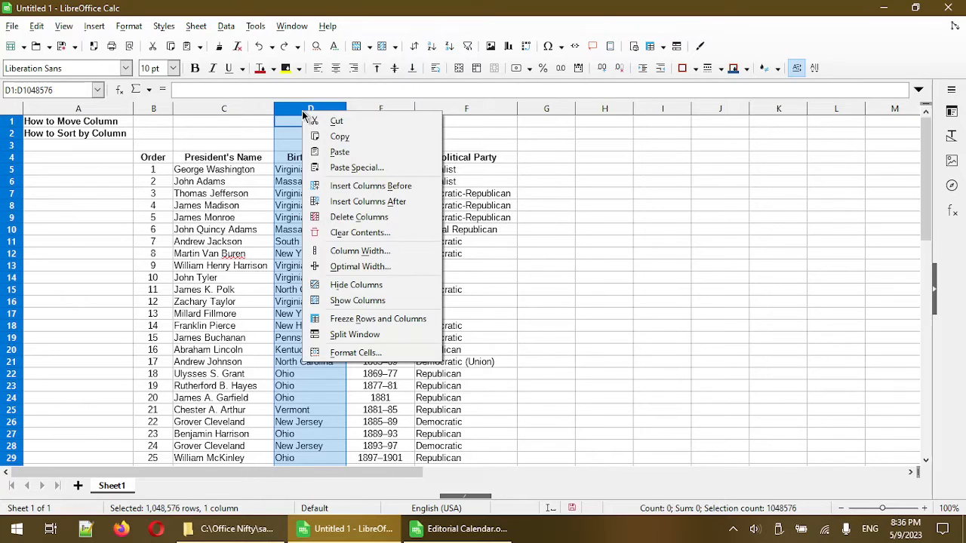
pyautogui.click(360, 232)
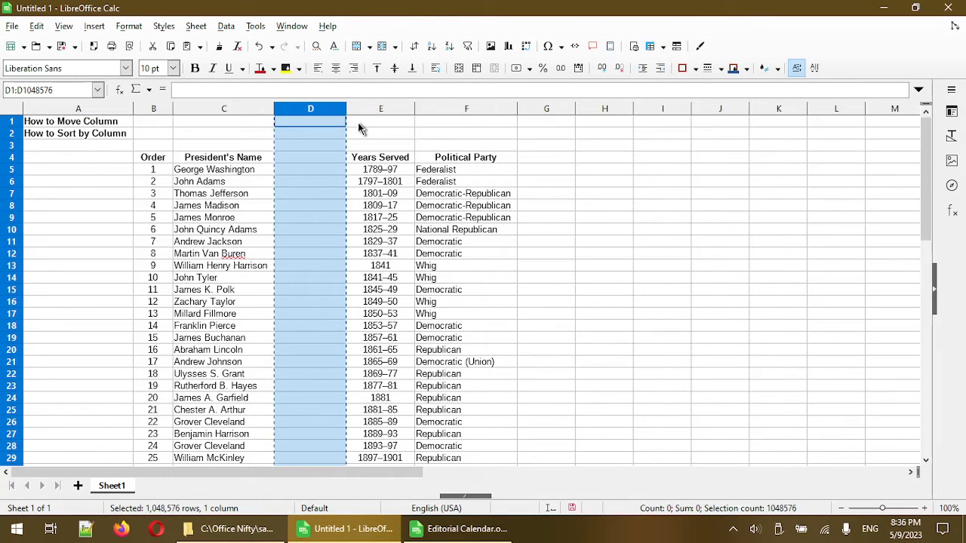
pyautogui.rightClick(380, 108)
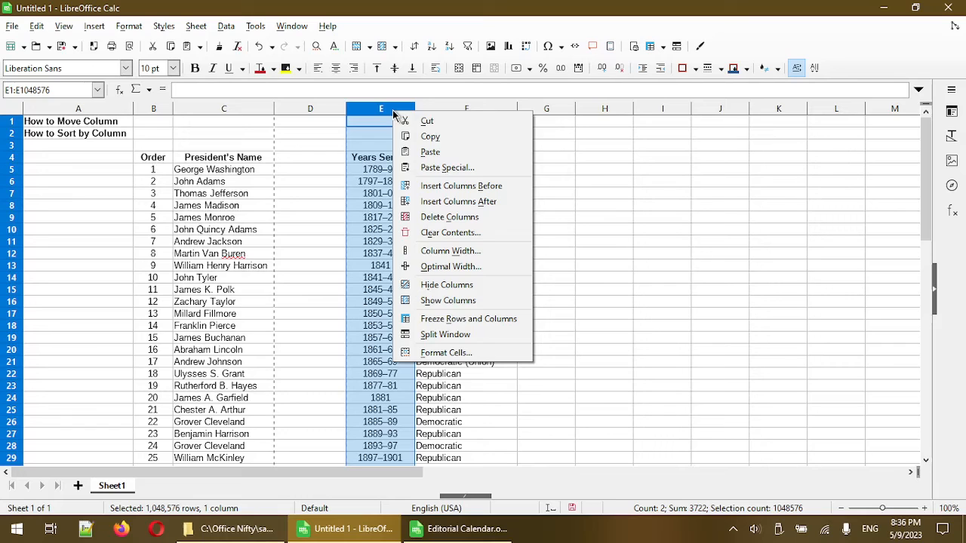
pyautogui.moveTo(430, 152)
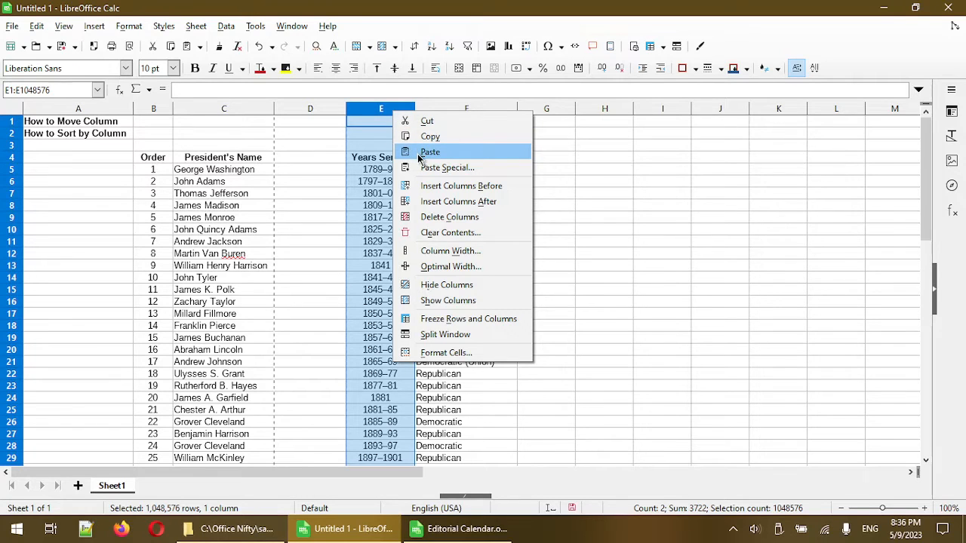
pyautogui.click(429, 152)
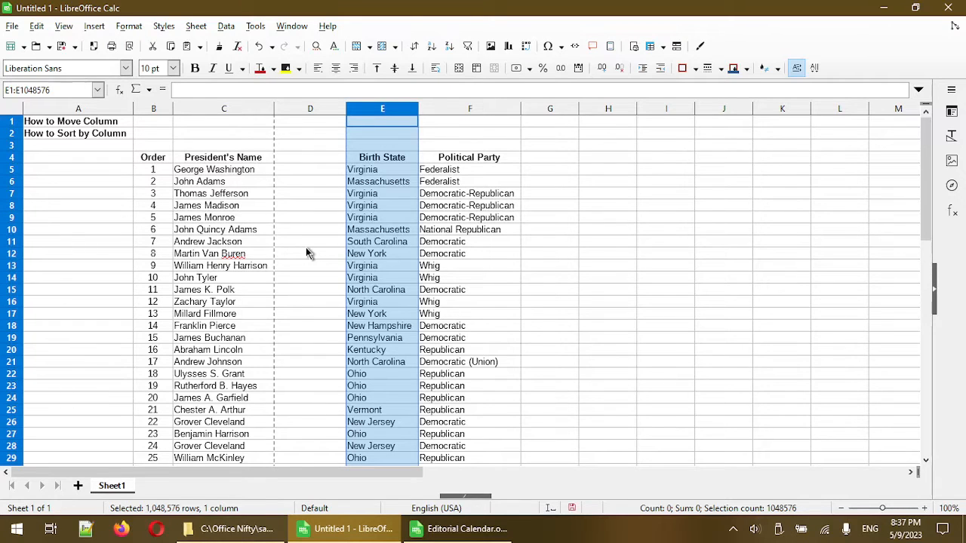
# - Undo both the paste over Years Served and the cut of Birth State
pyautogui.click(310, 242)
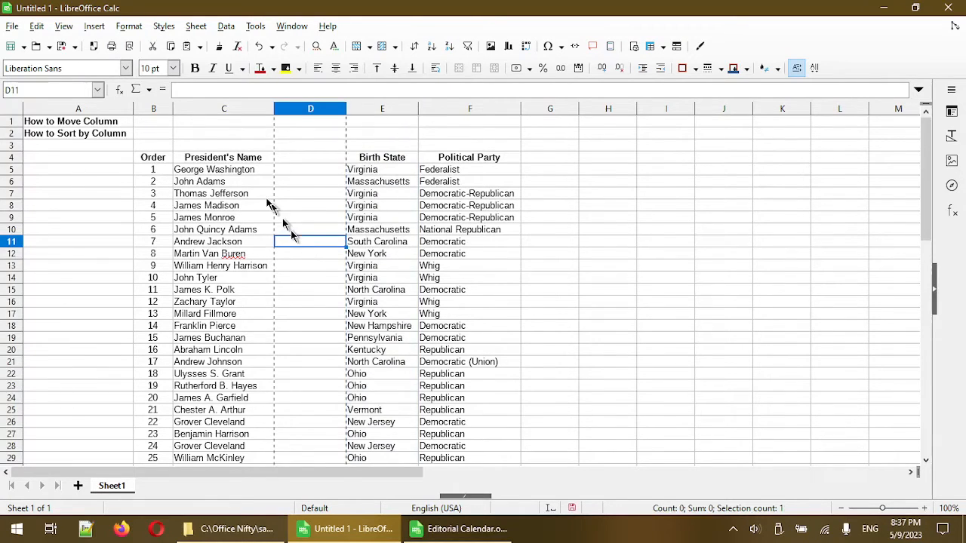
pyautogui.click(37, 25)
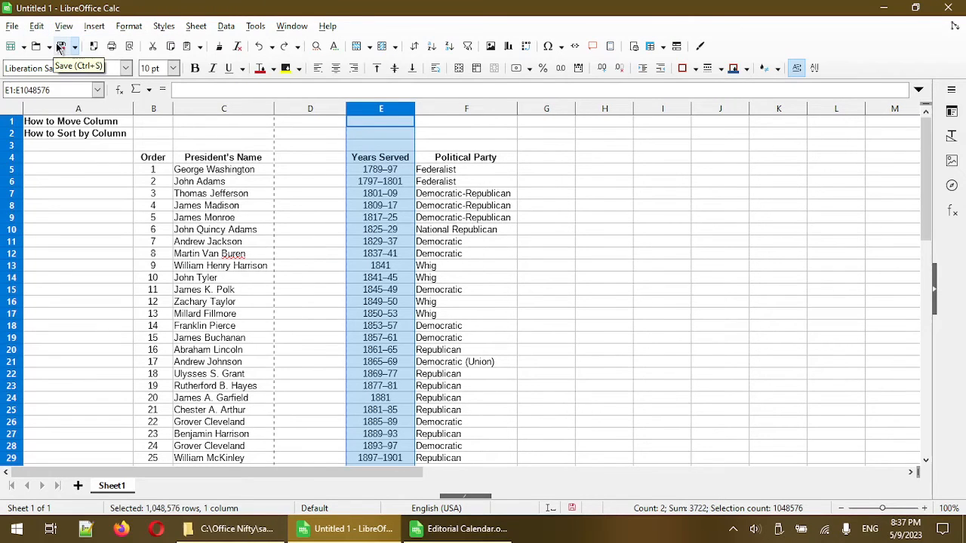
pyautogui.click(36, 26)
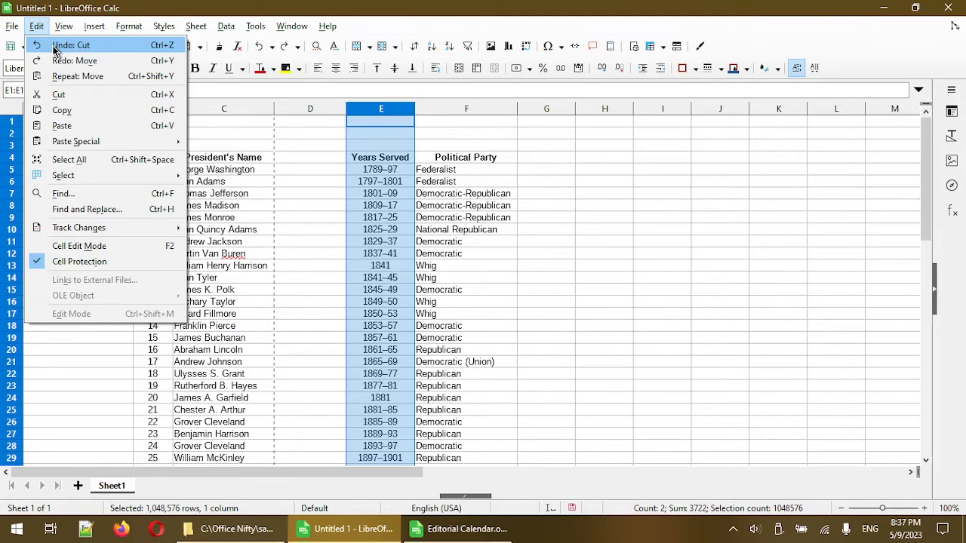
pyautogui.click(71, 46)
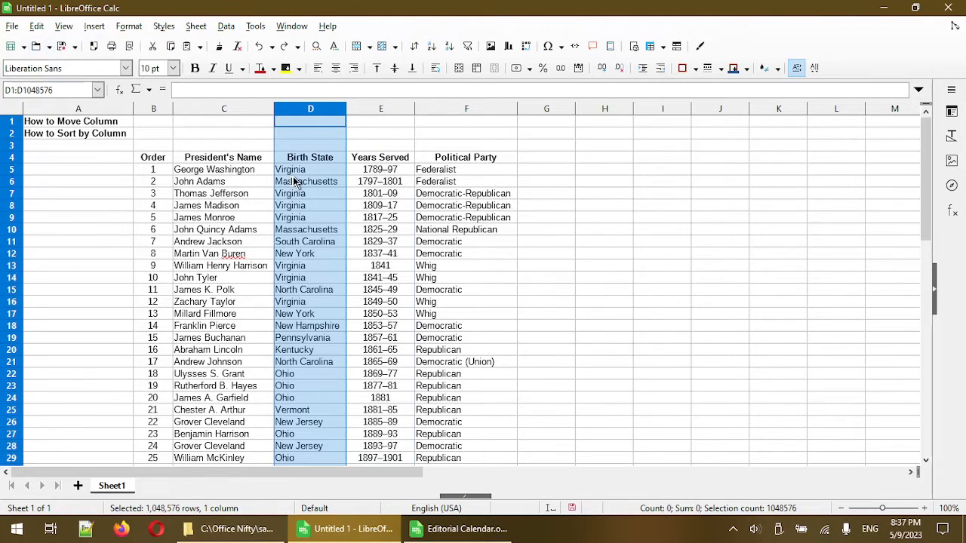
pyautogui.moveTo(307, 127)
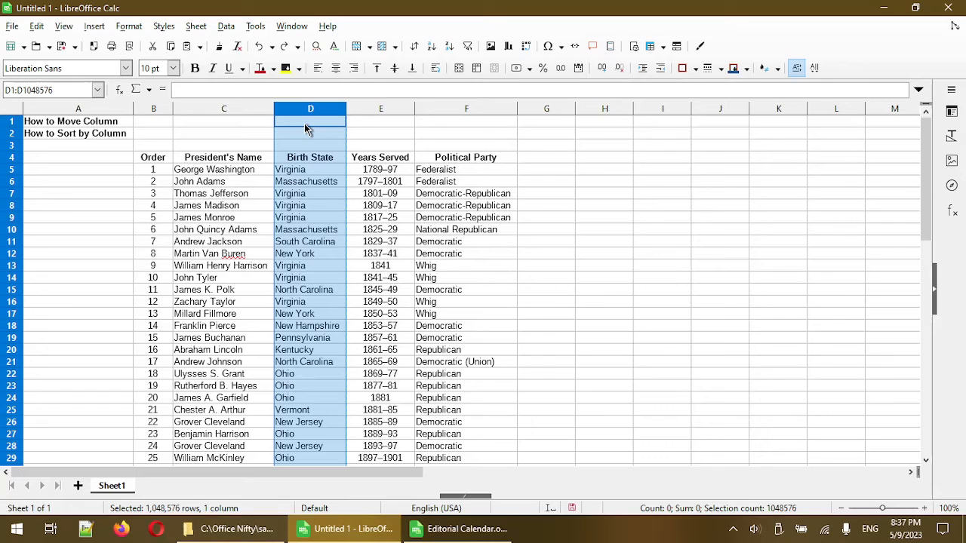
pyautogui.moveTo(302, 117)
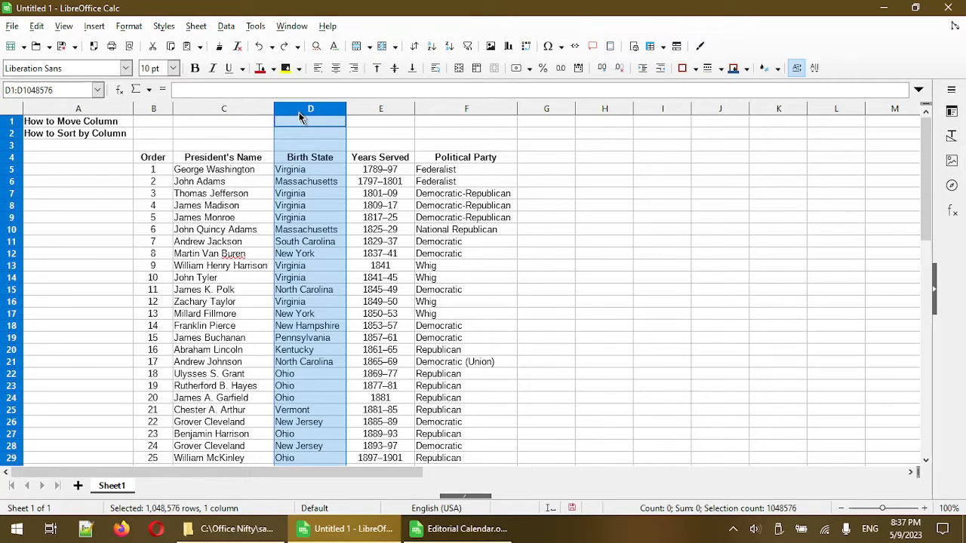
# - Cut Birth State, insert an empty column after Years Served, and select new column F for pasting
pyautogui.rightClick(310, 117)
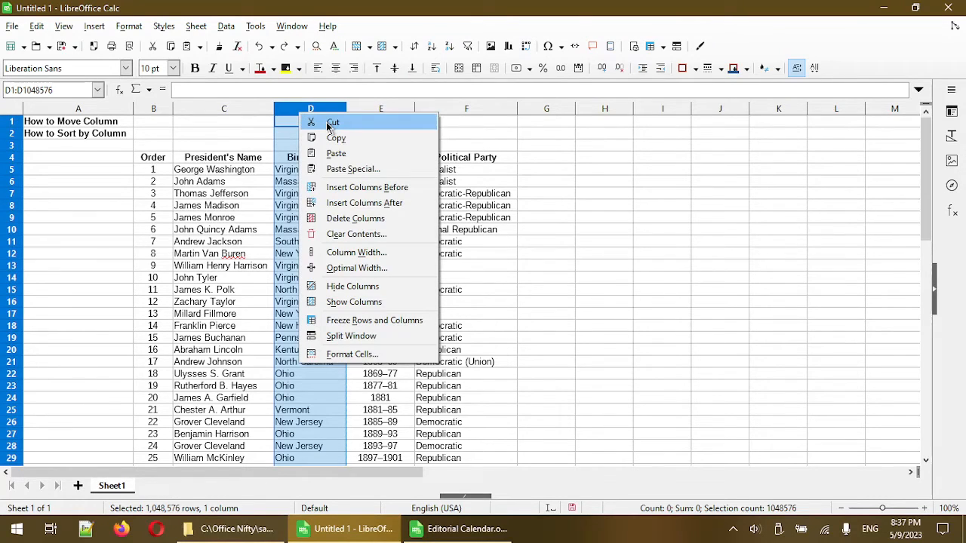
pyautogui.click(356, 233)
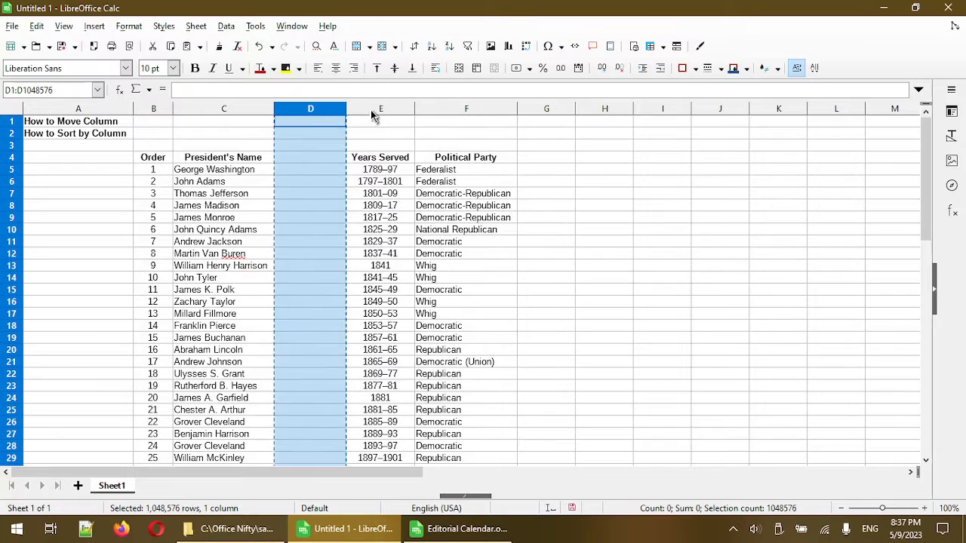
pyautogui.rightClick(380, 108)
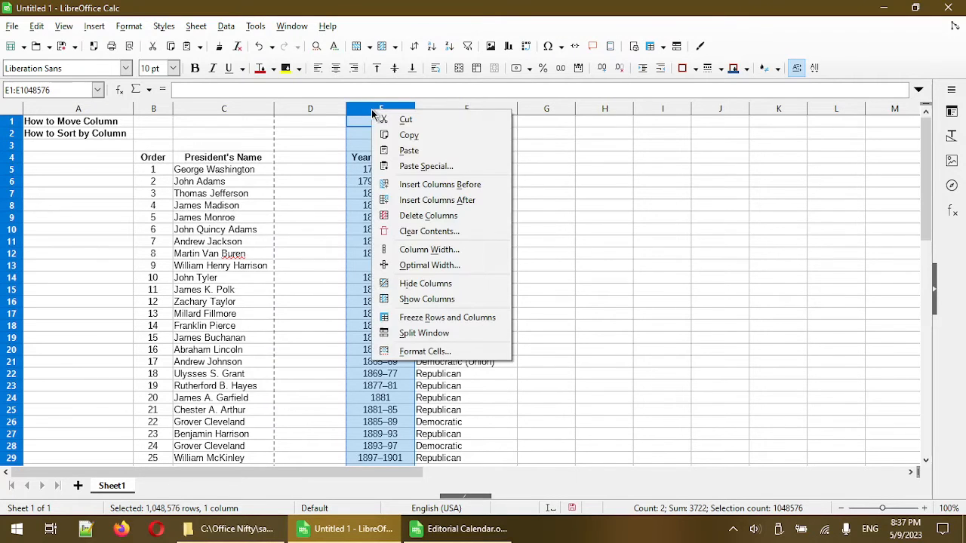
pyautogui.moveTo(425, 166)
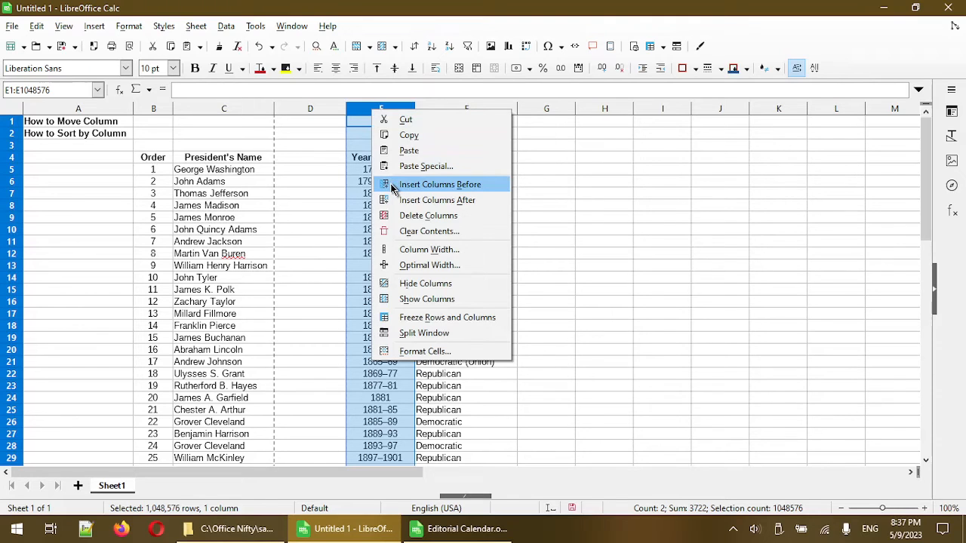
pyautogui.moveTo(437, 200)
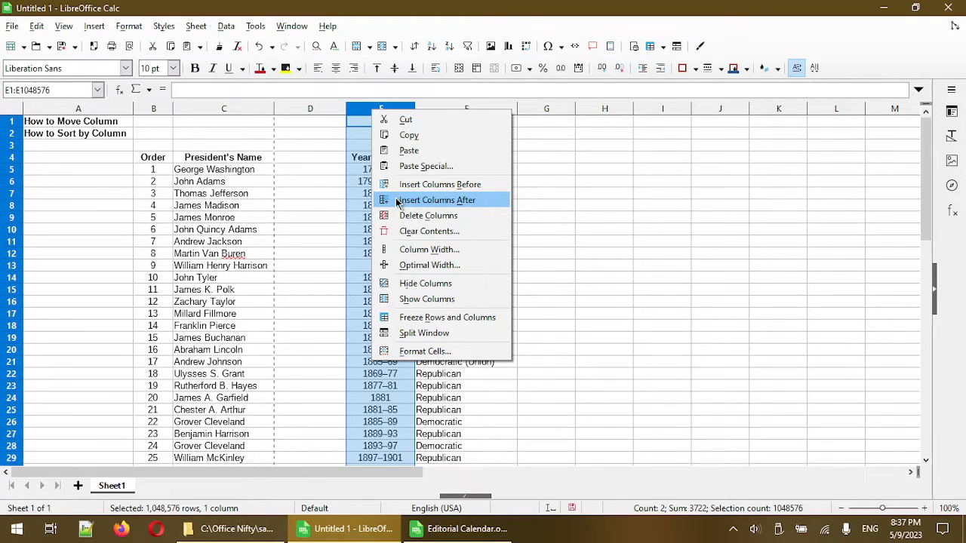
pyautogui.click(436, 200)
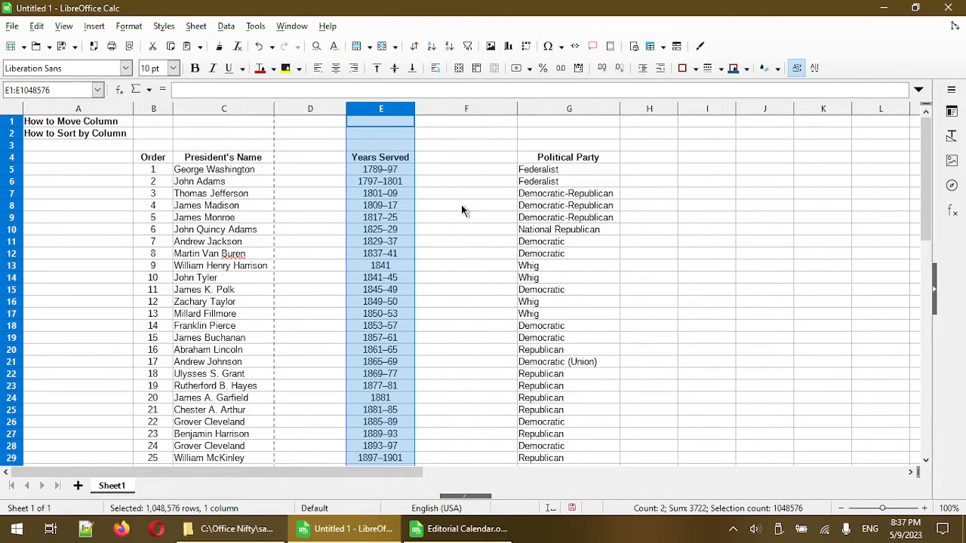
pyautogui.moveTo(424, 120)
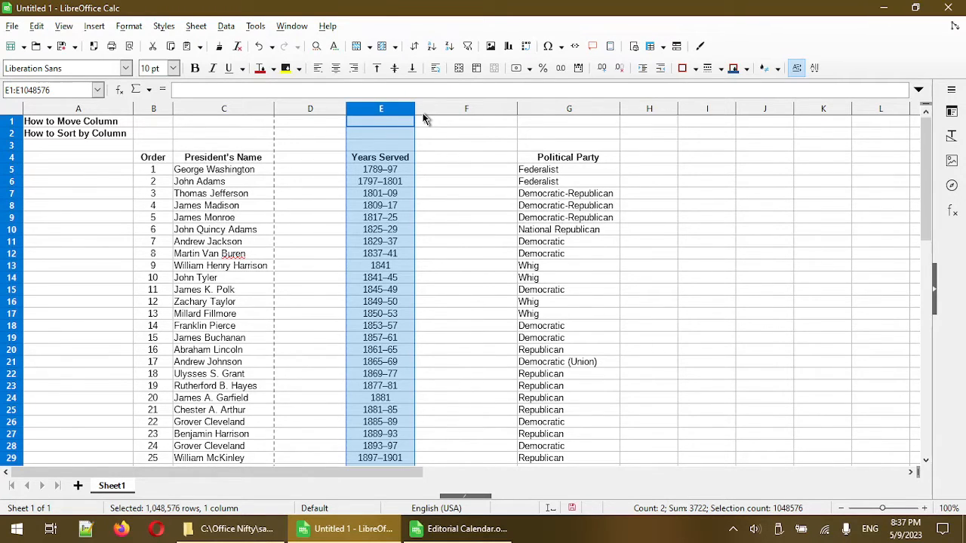
pyautogui.click(466, 108)
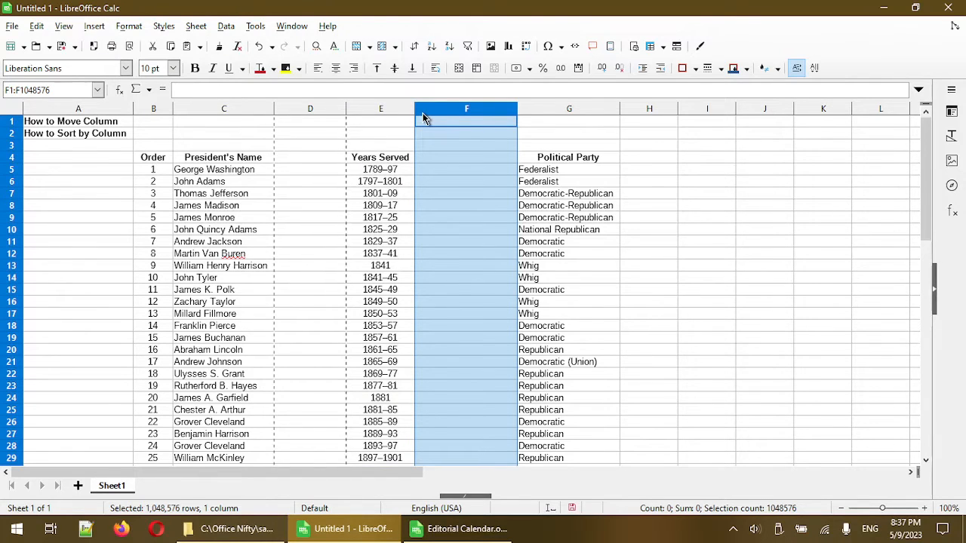
pyautogui.rightClick(466, 117)
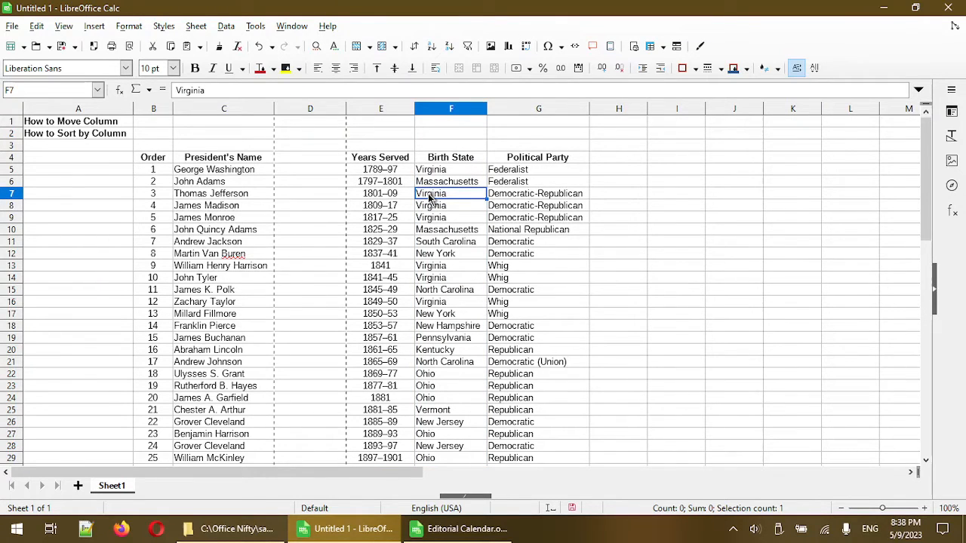
pyautogui.click(310, 108)
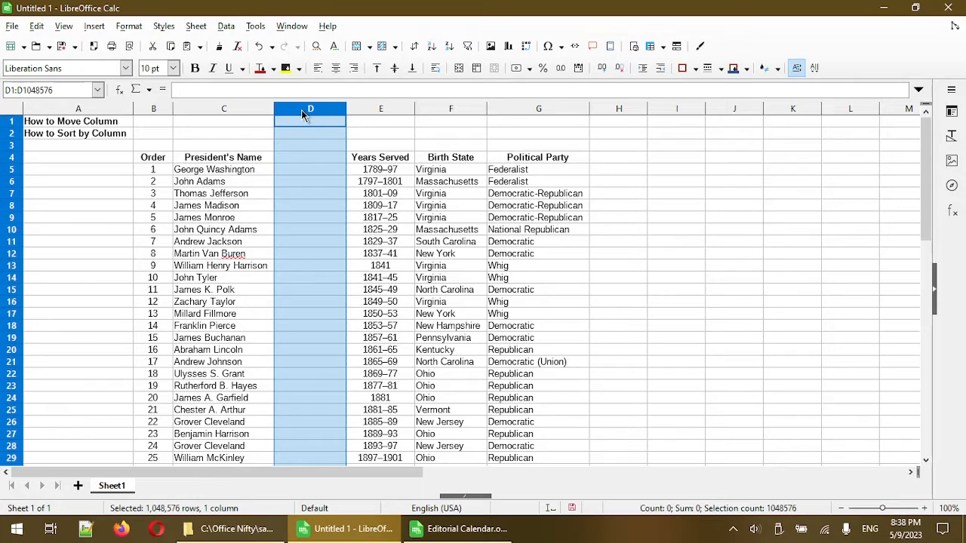
pyautogui.rightClick(309, 113)
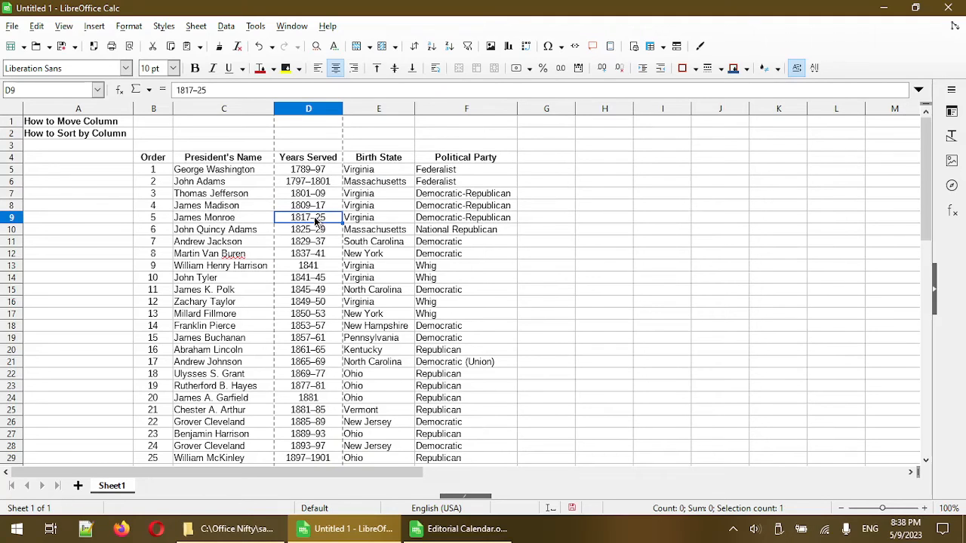
pyautogui.moveTo(371, 173)
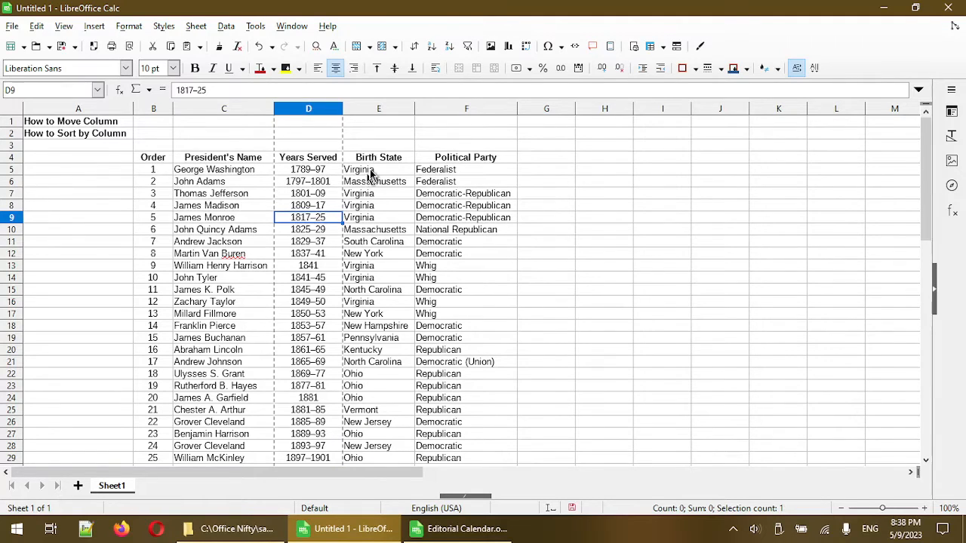
pyautogui.click(379, 157)
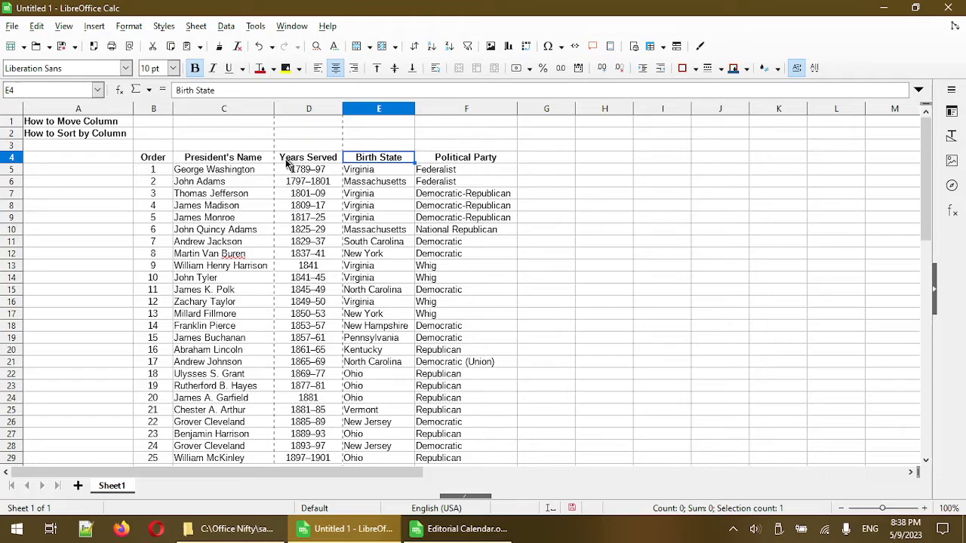
pyautogui.moveTo(498, 168)
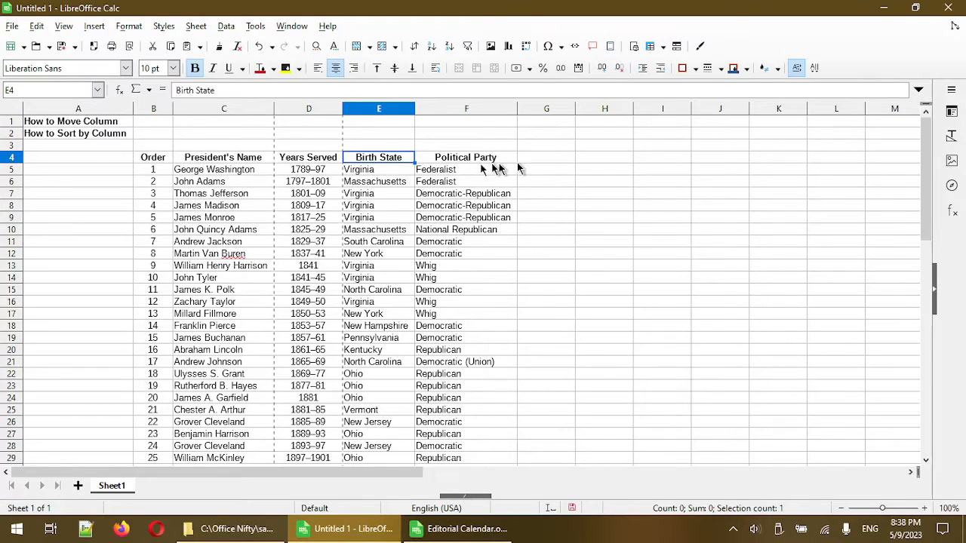
pyautogui.click(308, 157)
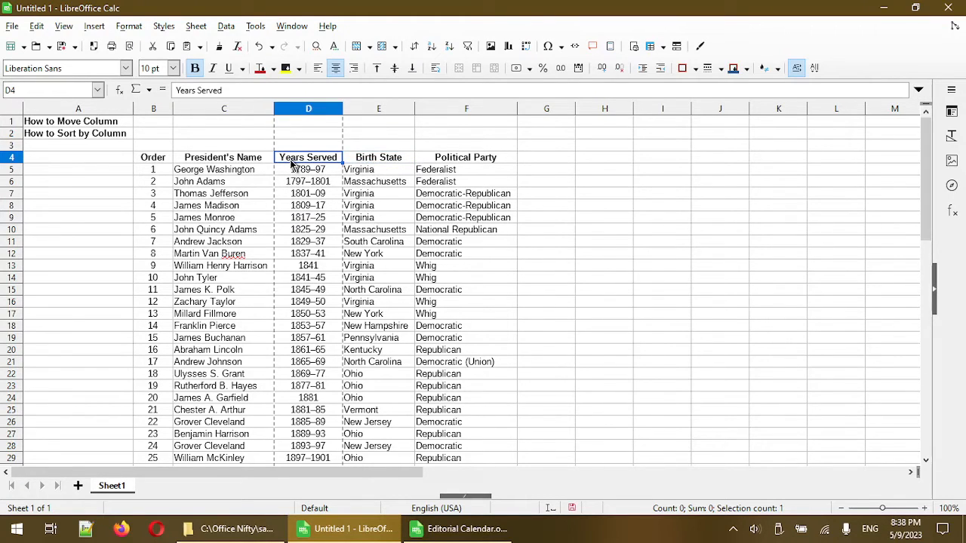
pyautogui.moveTo(317, 332)
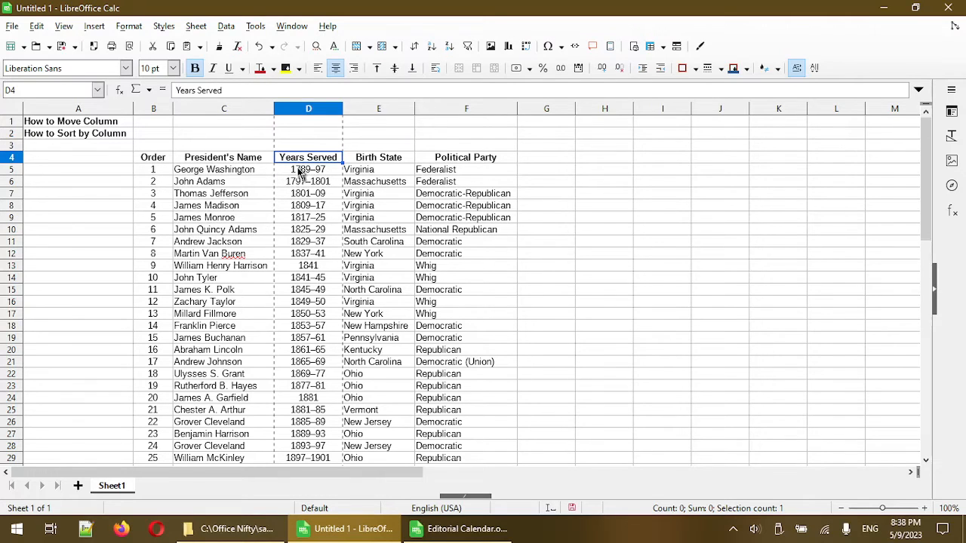
pyautogui.moveTo(559, 166)
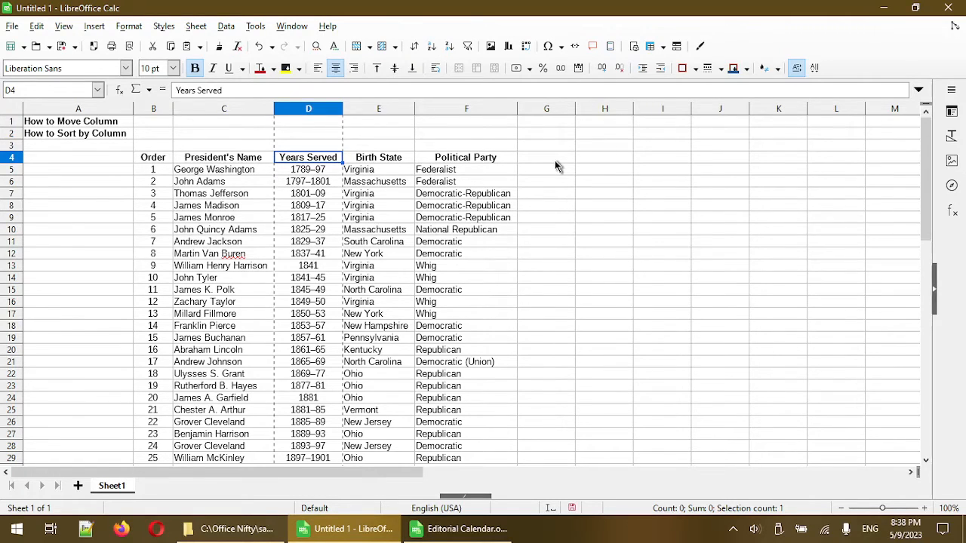
pyautogui.moveTo(306, 343)
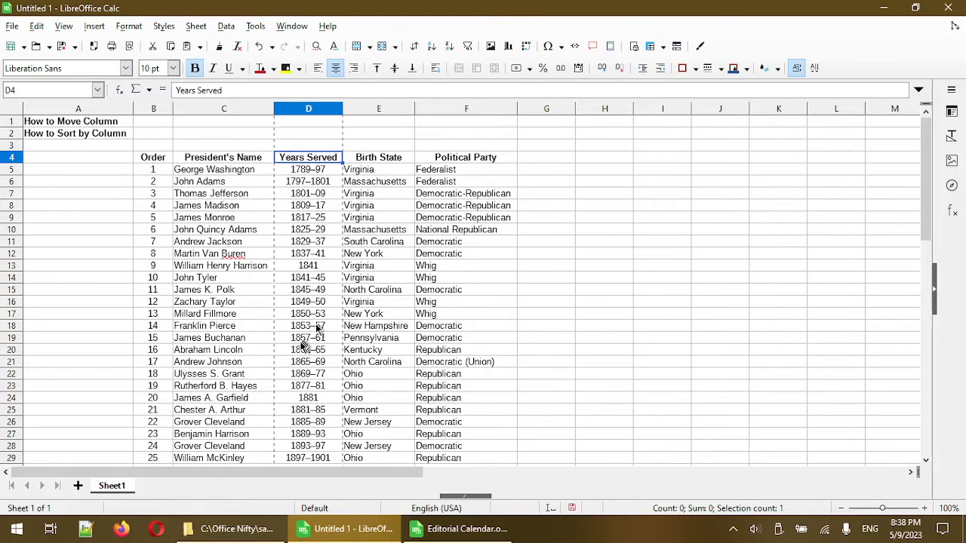
# - Scroll through the moved Years Served data in column G, then clear the selection
pyautogui.scroll(-3)
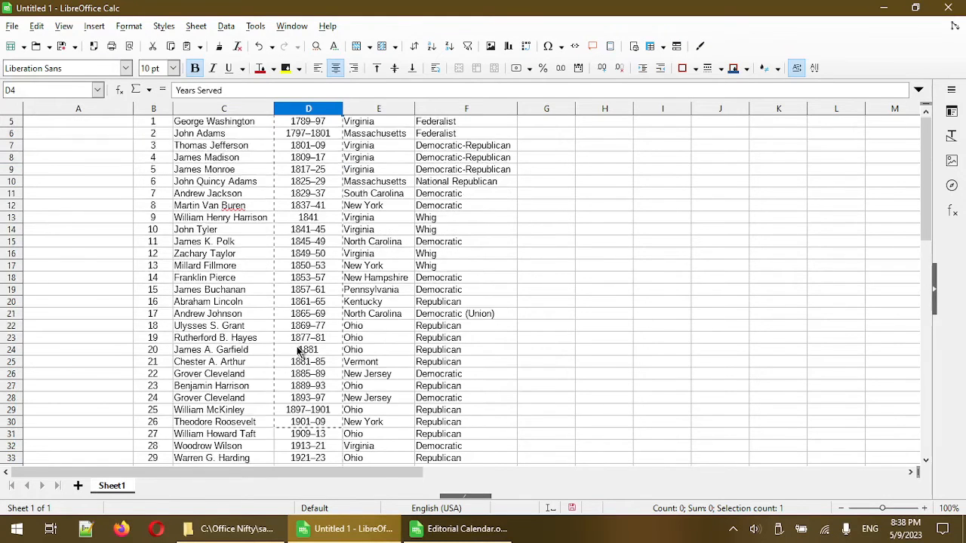
pyautogui.scroll(-3)
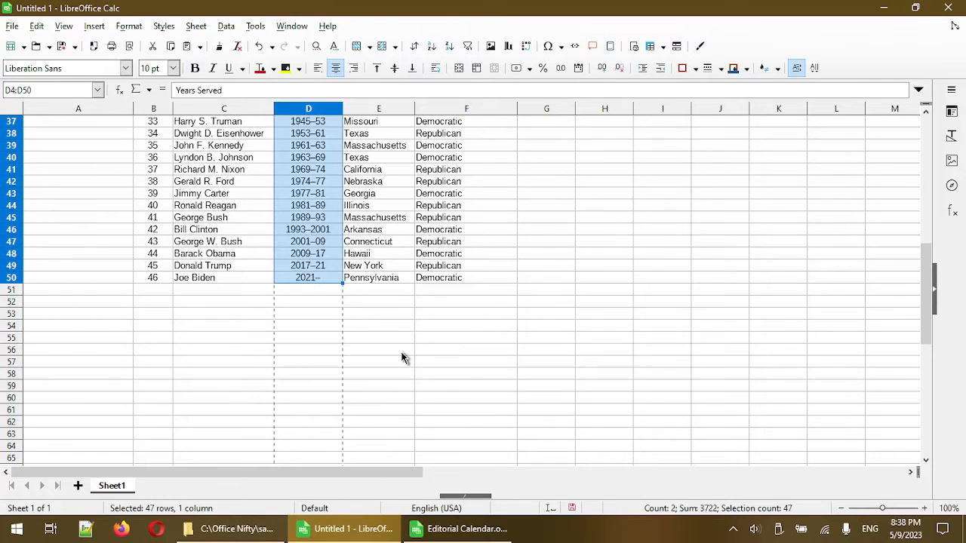
pyautogui.scroll(3)
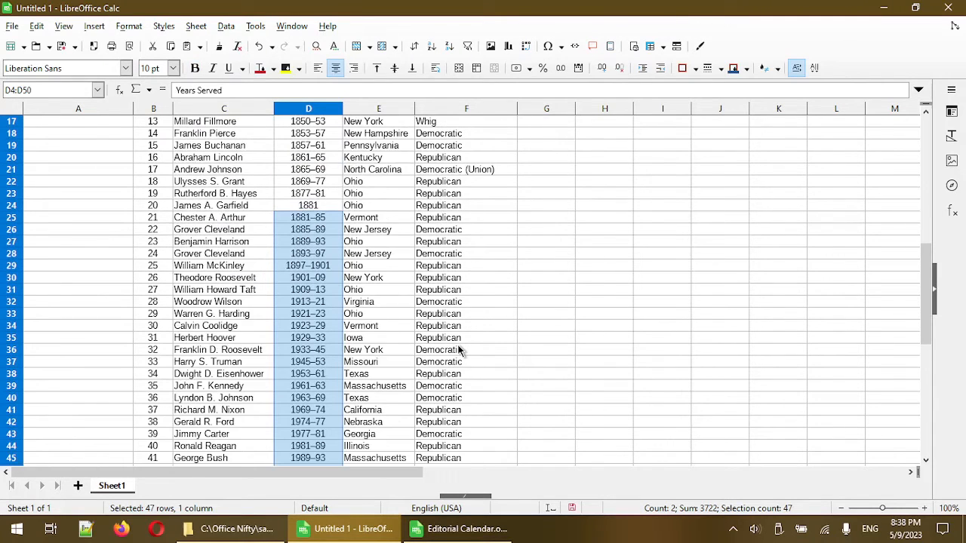
pyautogui.scroll(3)
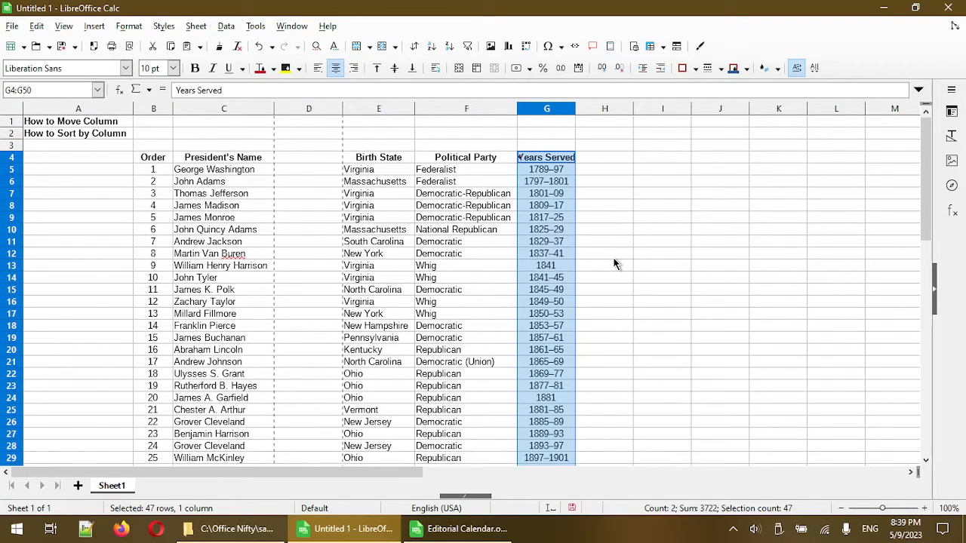
pyautogui.moveTo(592, 237)
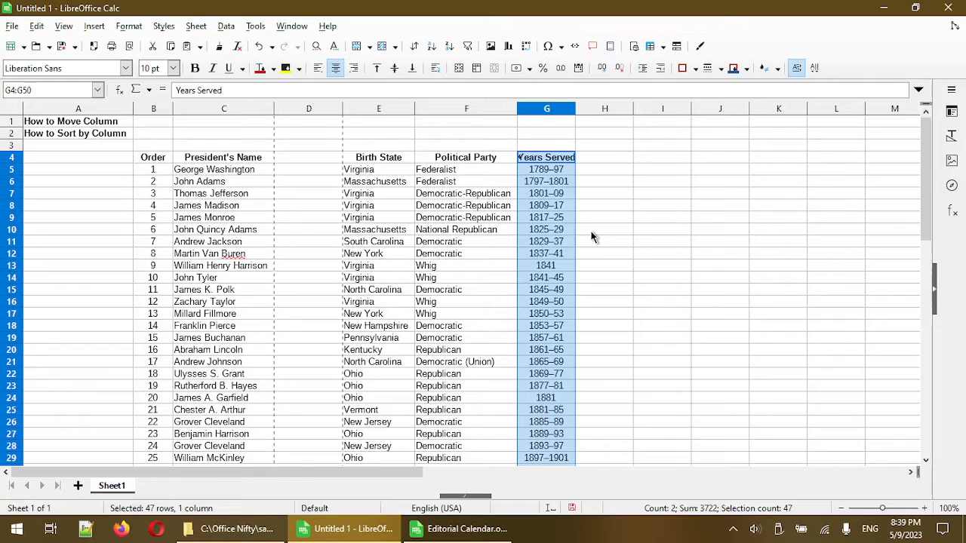
pyautogui.moveTo(568, 219)
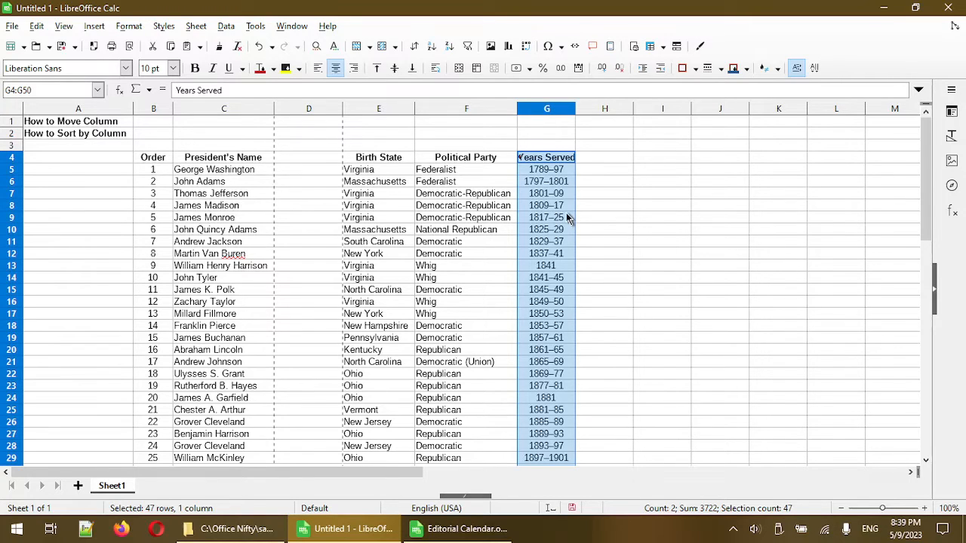
pyautogui.click(546, 217)
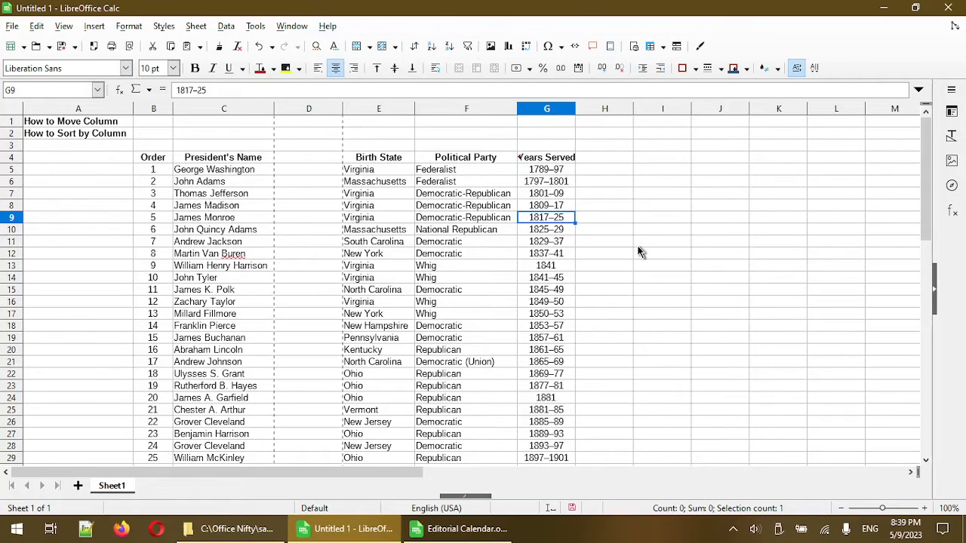
pyautogui.moveTo(117, 95)
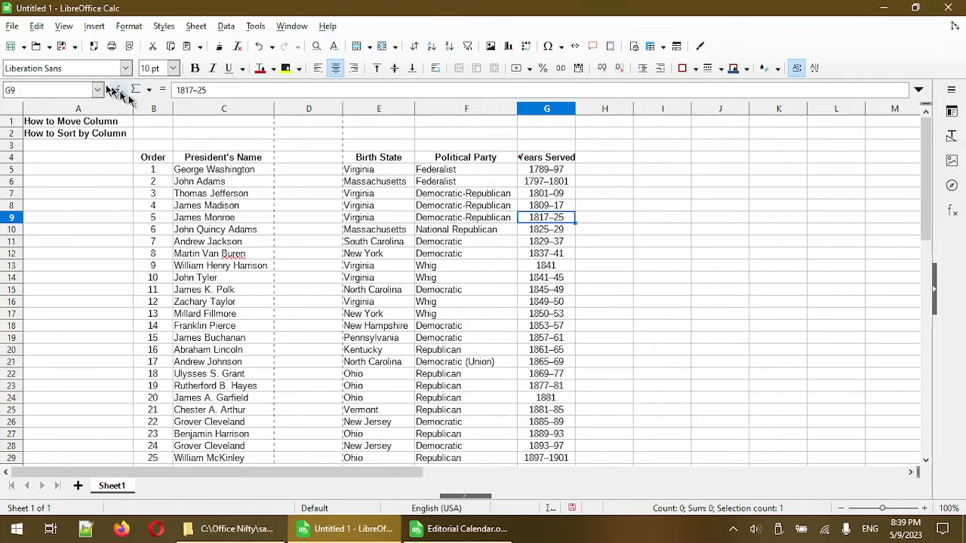
# - Undo the Years Served move, then select from header cell B4 down to row 50
pyautogui.click(36, 26)
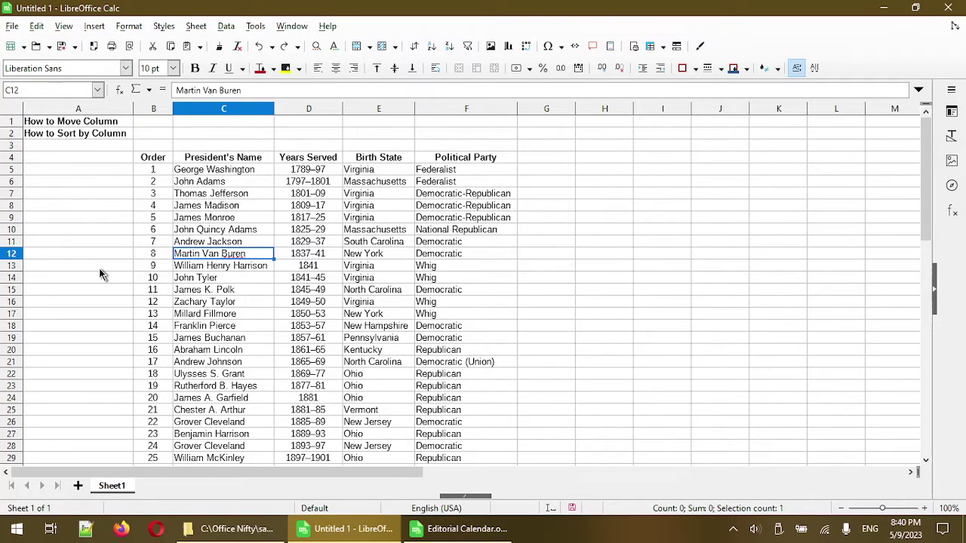
pyautogui.click(152, 157)
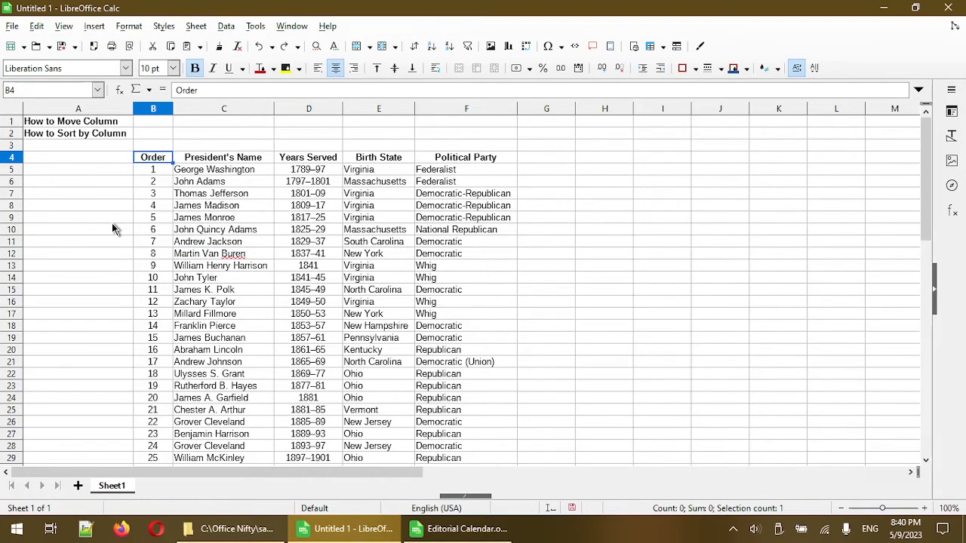
pyautogui.click(152, 169)
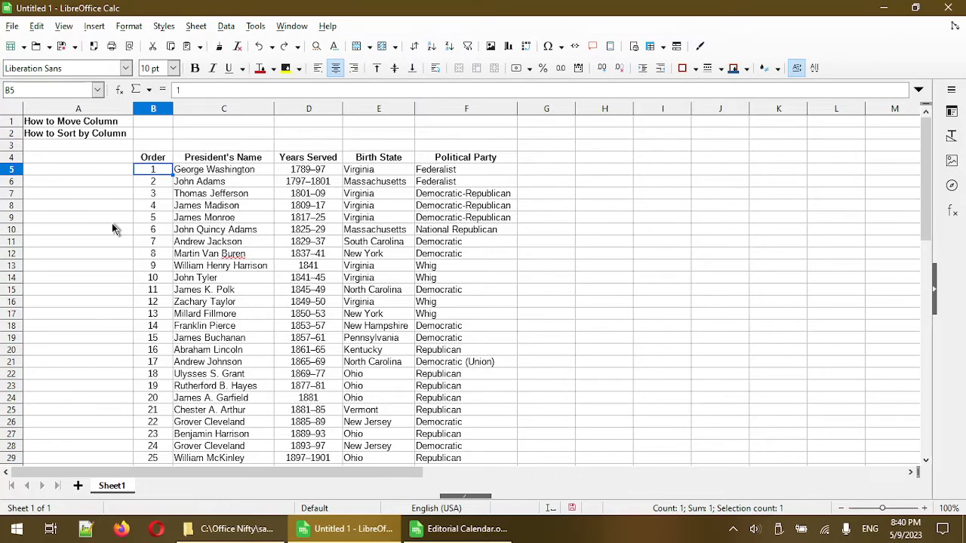
pyautogui.moveTo(225, 265)
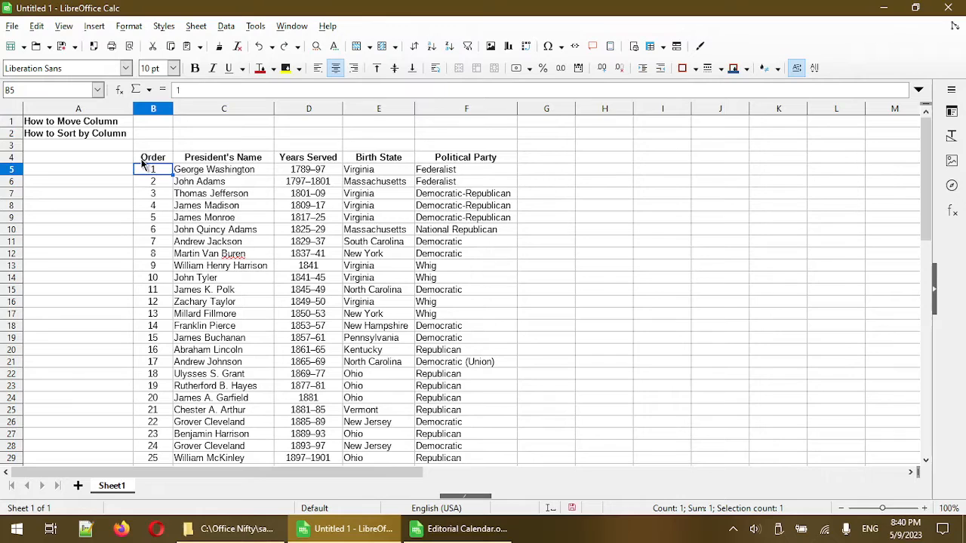
pyautogui.click(152, 157)
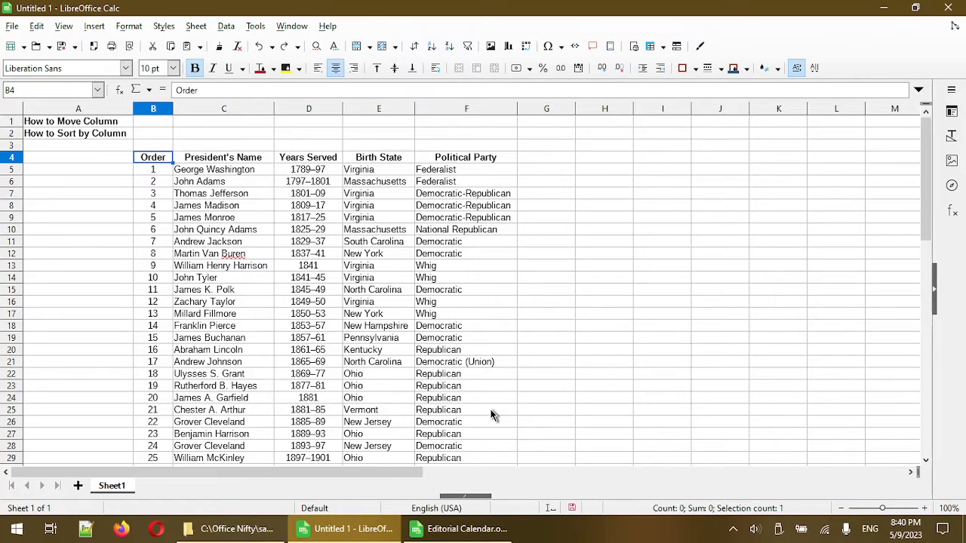
pyautogui.moveTo(152, 165)
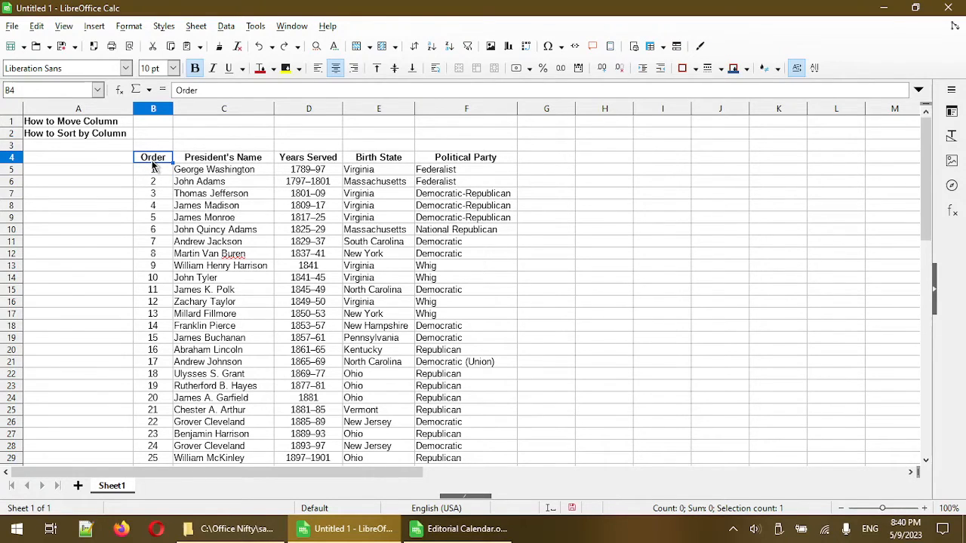
pyautogui.moveTo(170, 193)
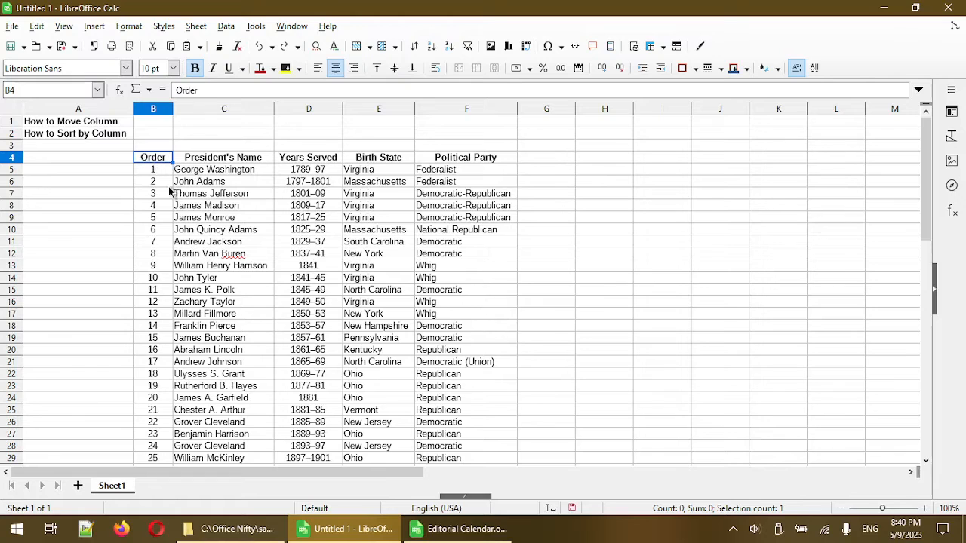
pyautogui.scroll(-3)
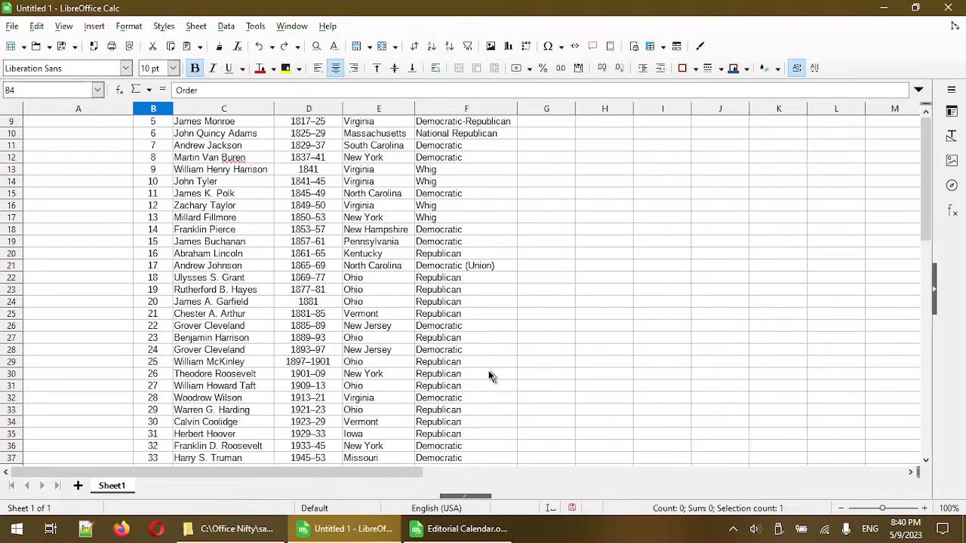
pyautogui.scroll(-3)
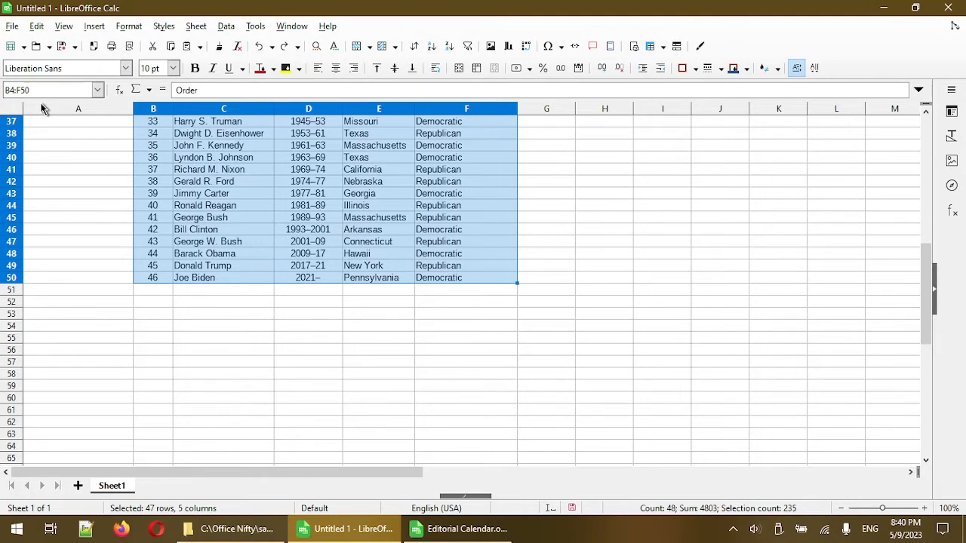
pyautogui.scroll(3)
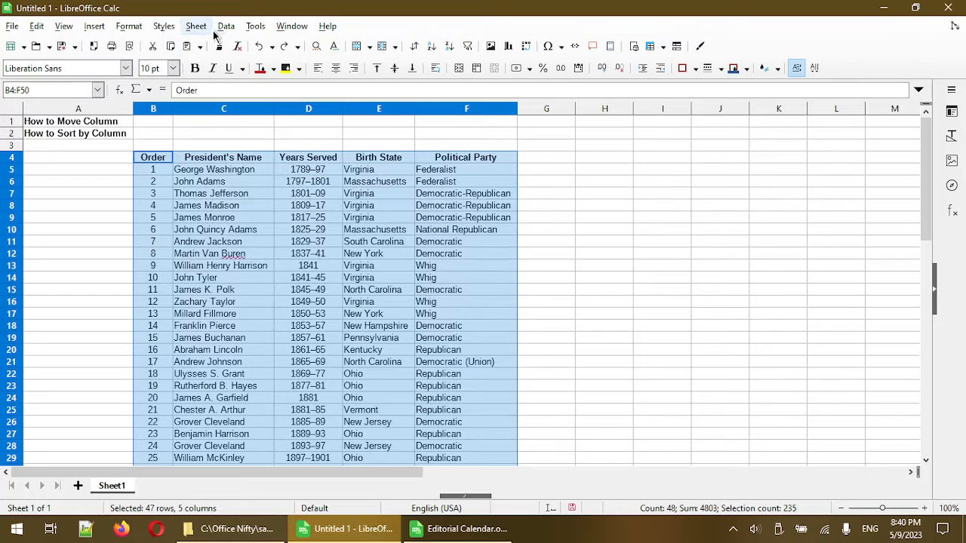
# - Sort the presidents table descending by Order using Data > Sort Descending
pyautogui.click(226, 26)
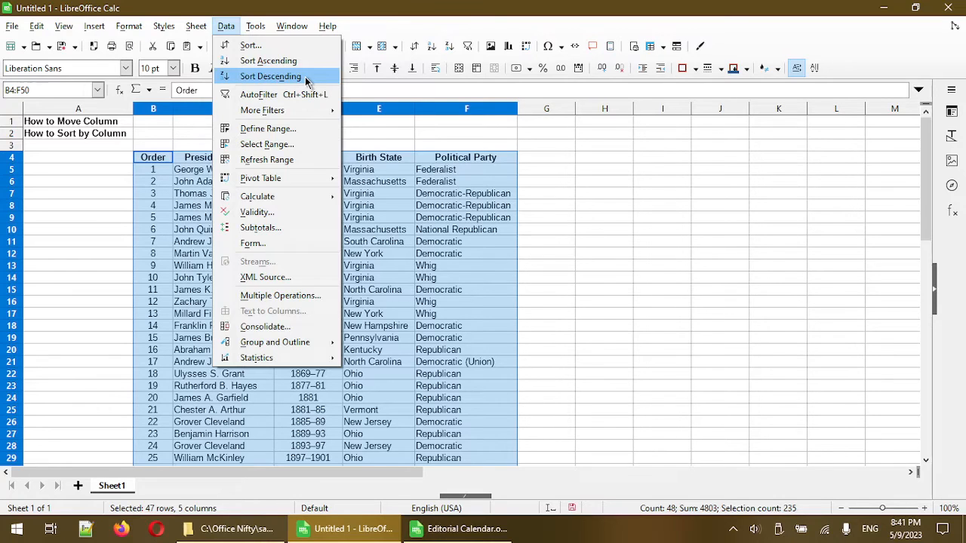
pyautogui.click(270, 75)
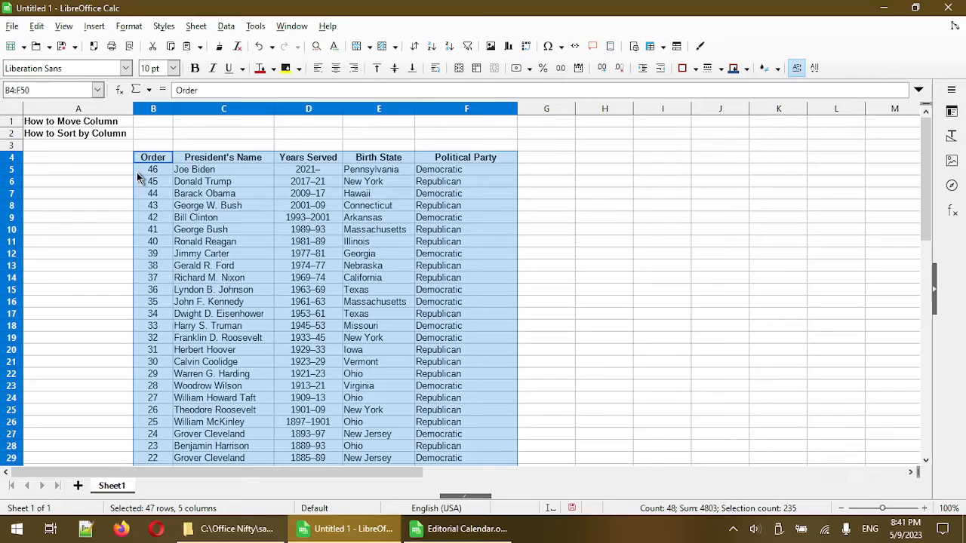
pyautogui.moveTo(138, 196)
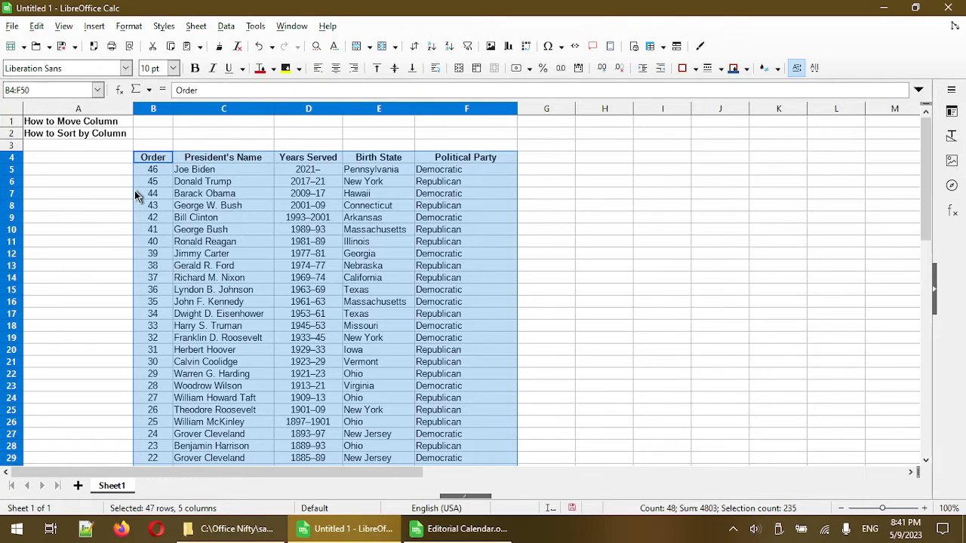
pyautogui.moveTo(142, 269)
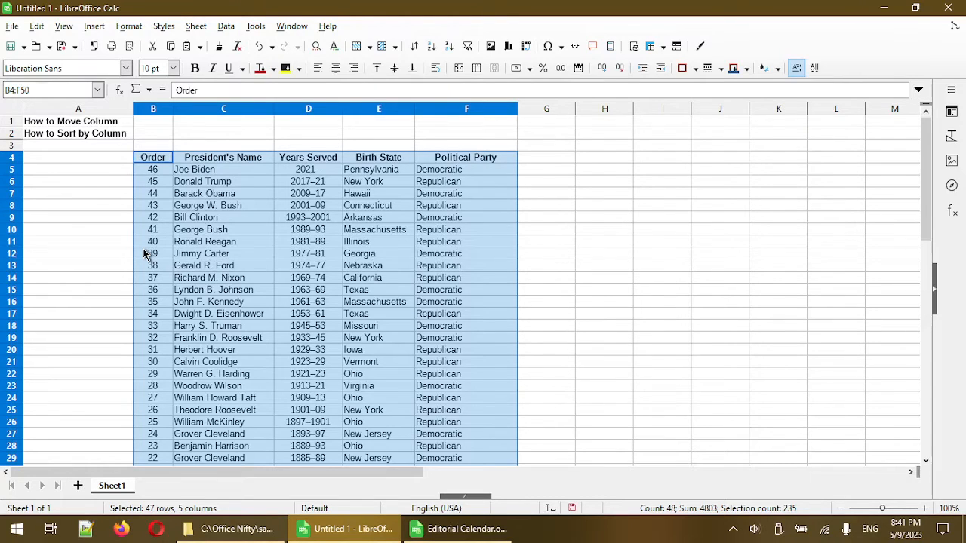
pyautogui.moveTo(238, 279)
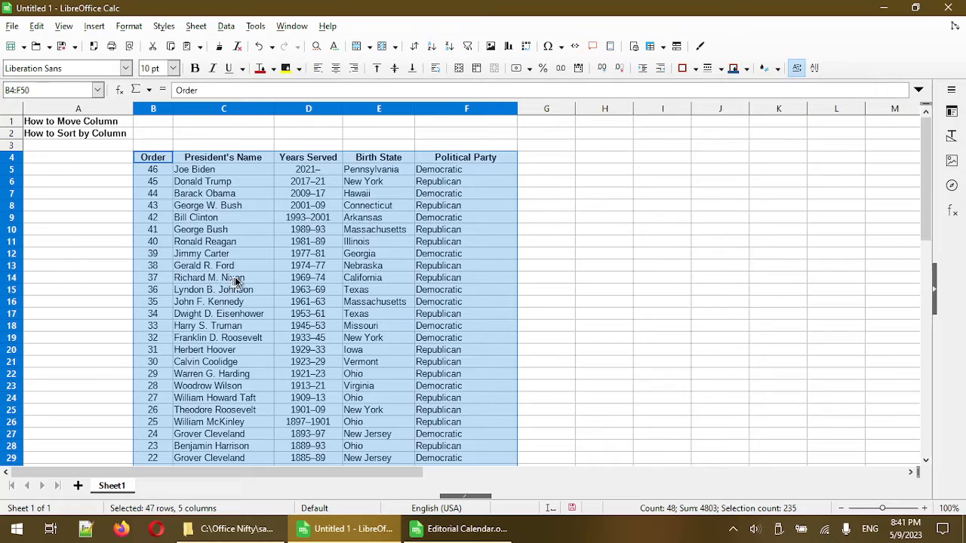
pyautogui.moveTo(351, 292)
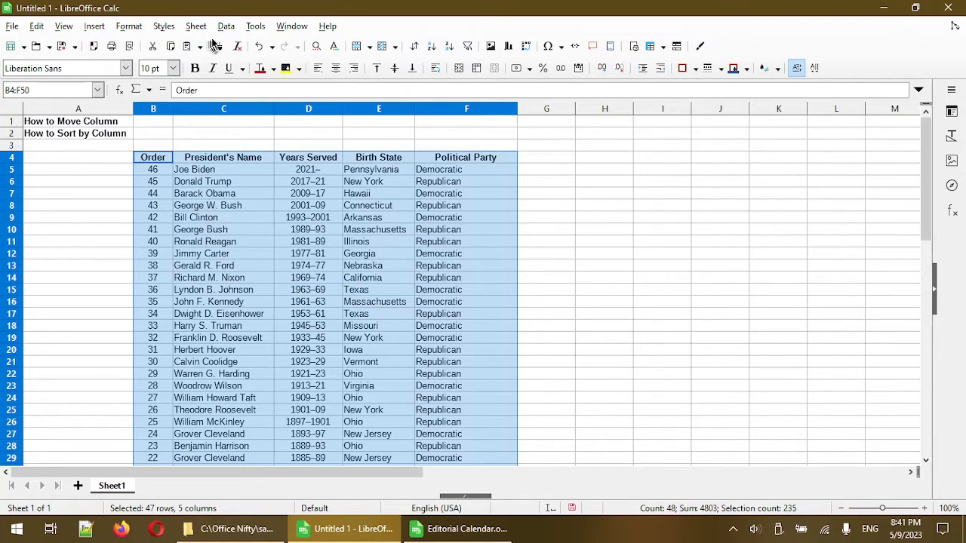
# - In the Data > Sort dialog, set Sort Key 1 to President's Name, Ascending
pyautogui.click(225, 26)
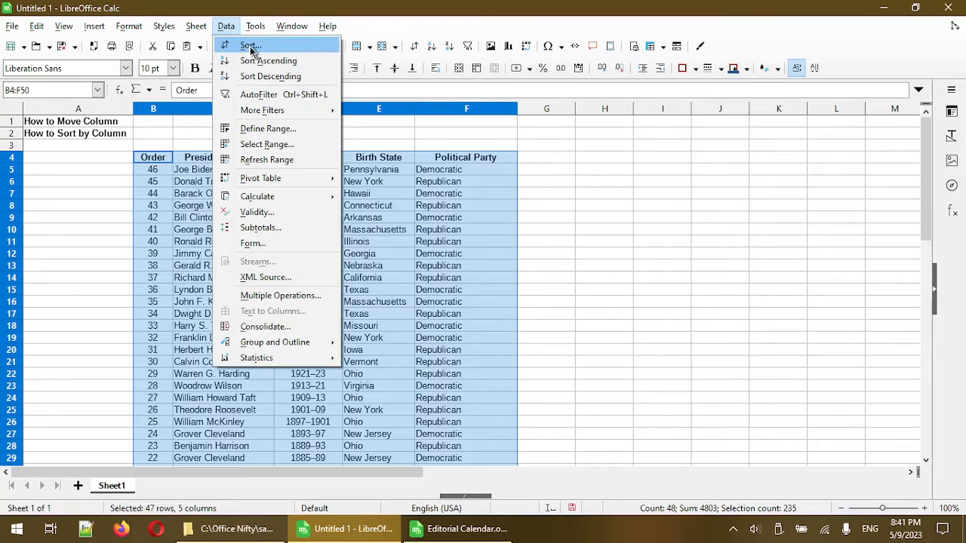
pyautogui.click(250, 46)
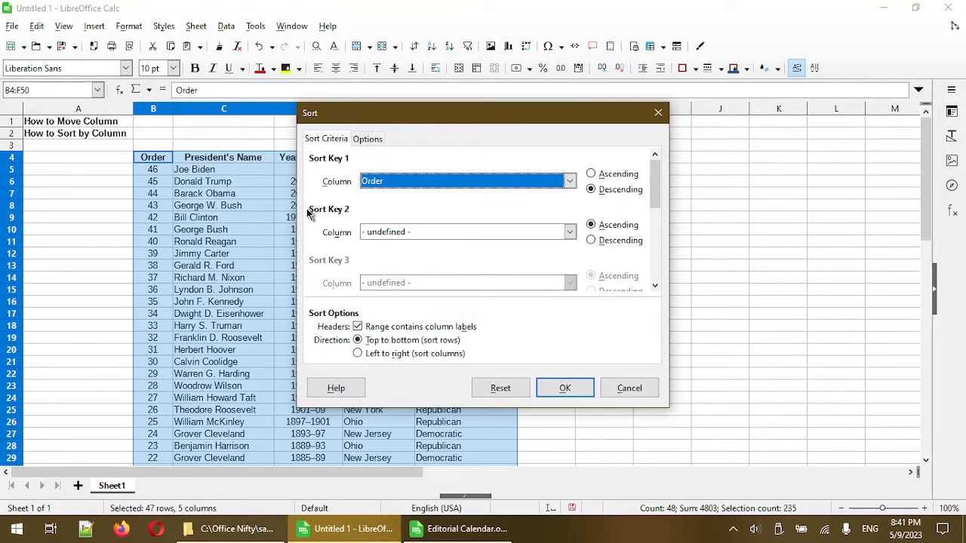
pyautogui.moveTo(320, 211)
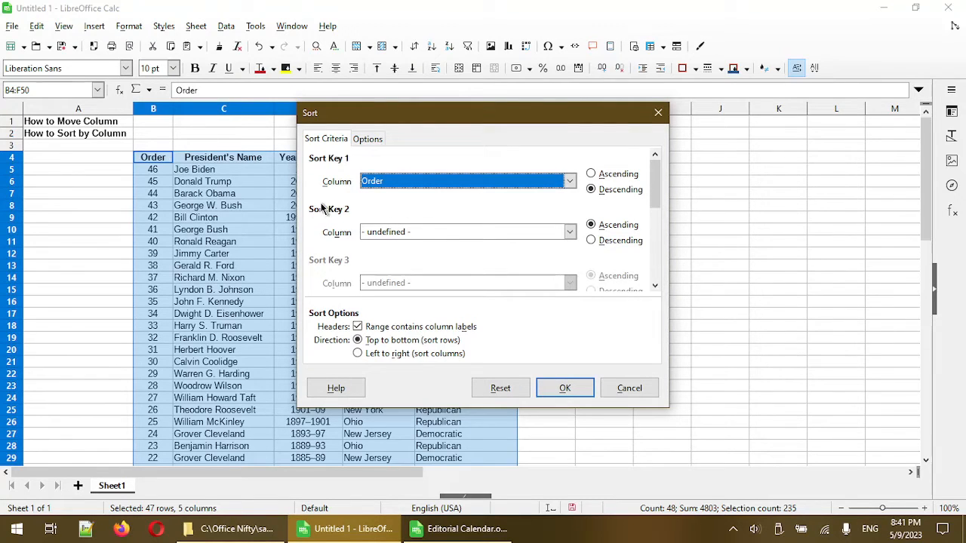
pyautogui.moveTo(340, 200)
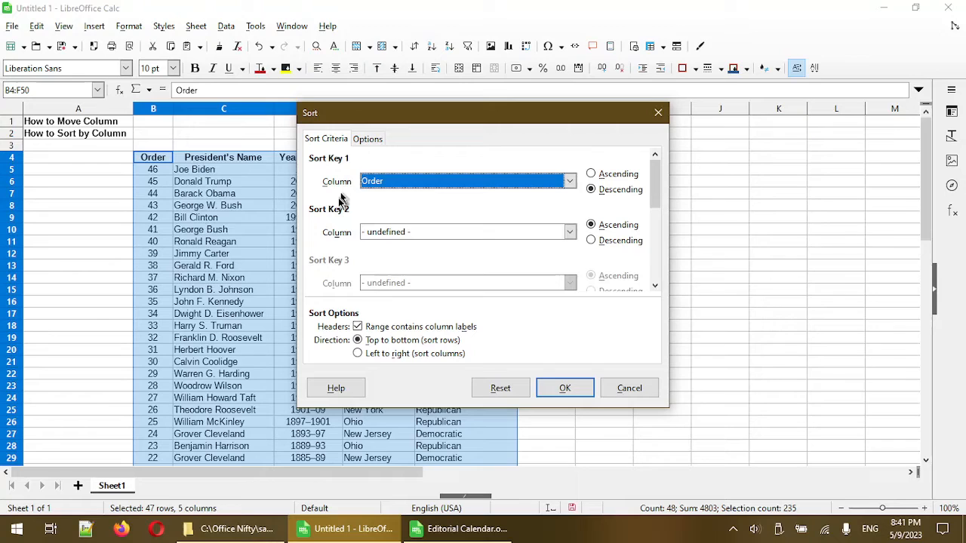
pyautogui.moveTo(354, 252)
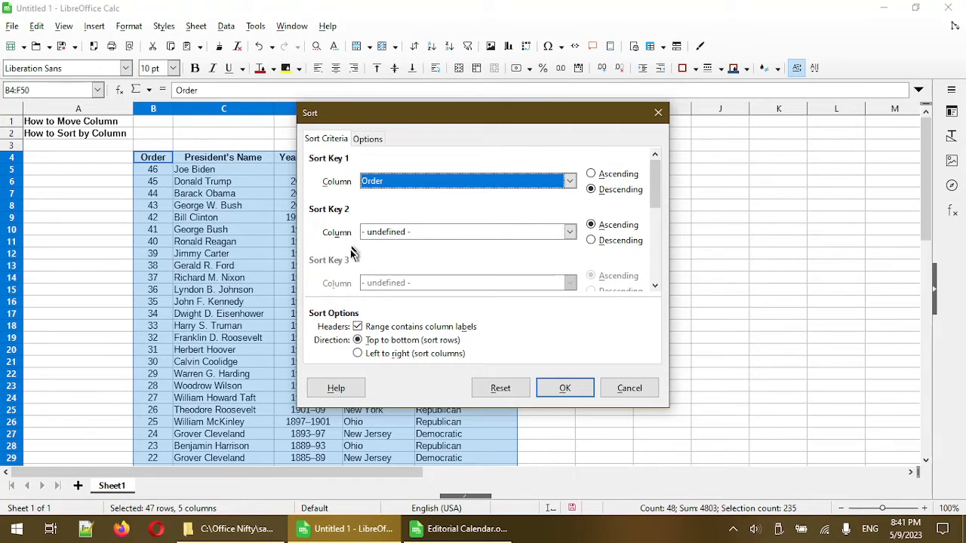
pyautogui.moveTo(334, 292)
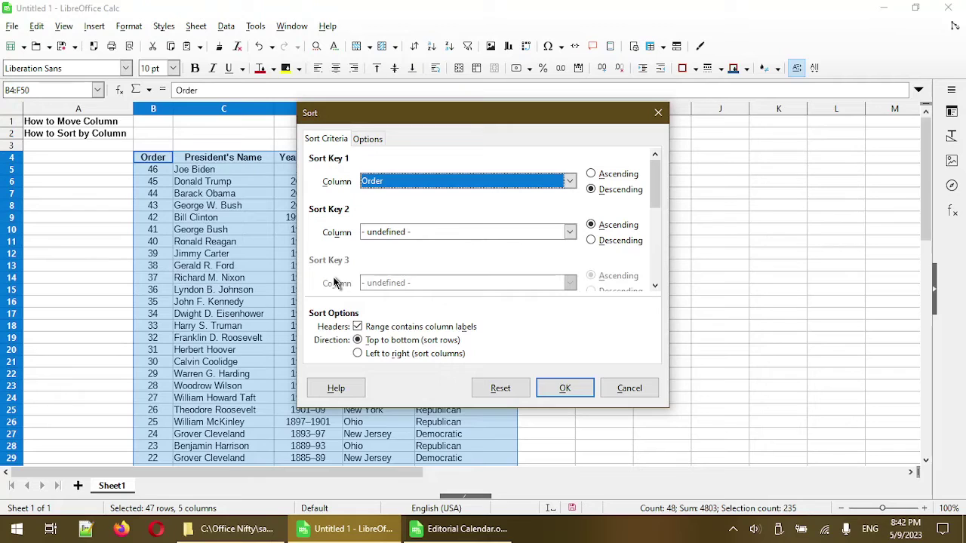
pyautogui.moveTo(383, 195)
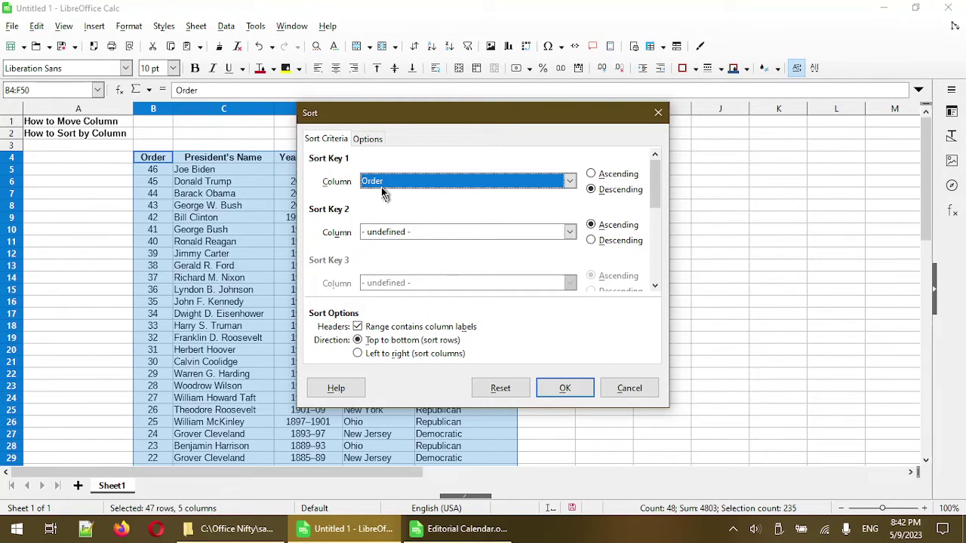
pyautogui.click(569, 181)
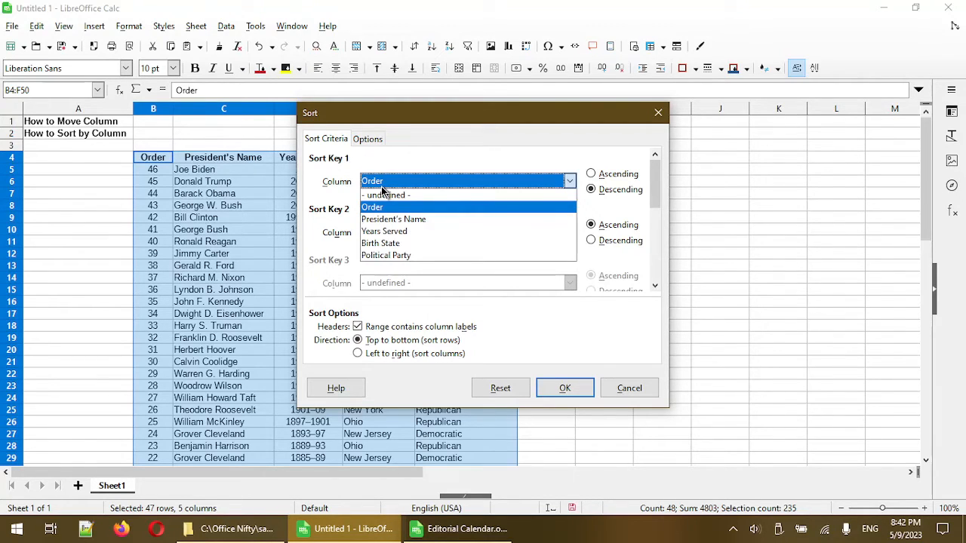
pyautogui.click(394, 219)
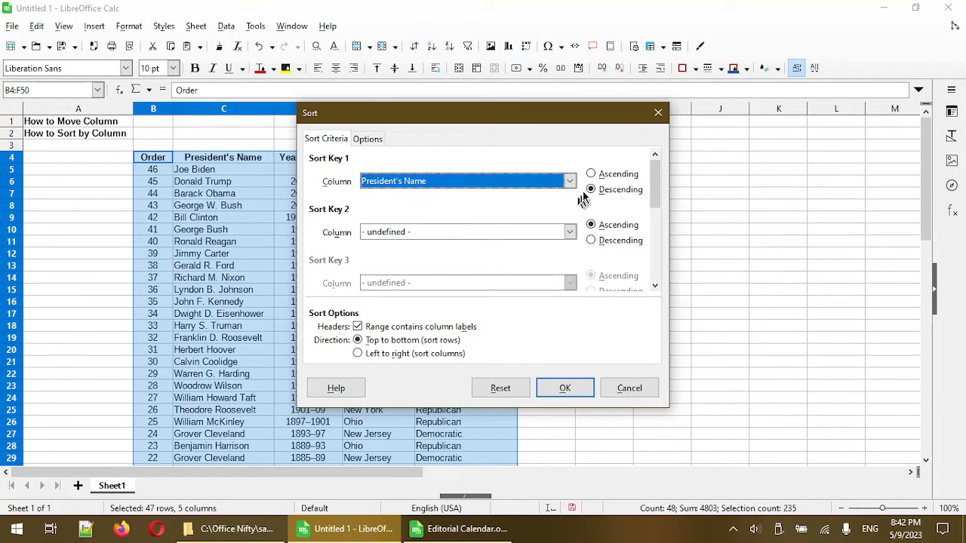
pyautogui.click(590, 173)
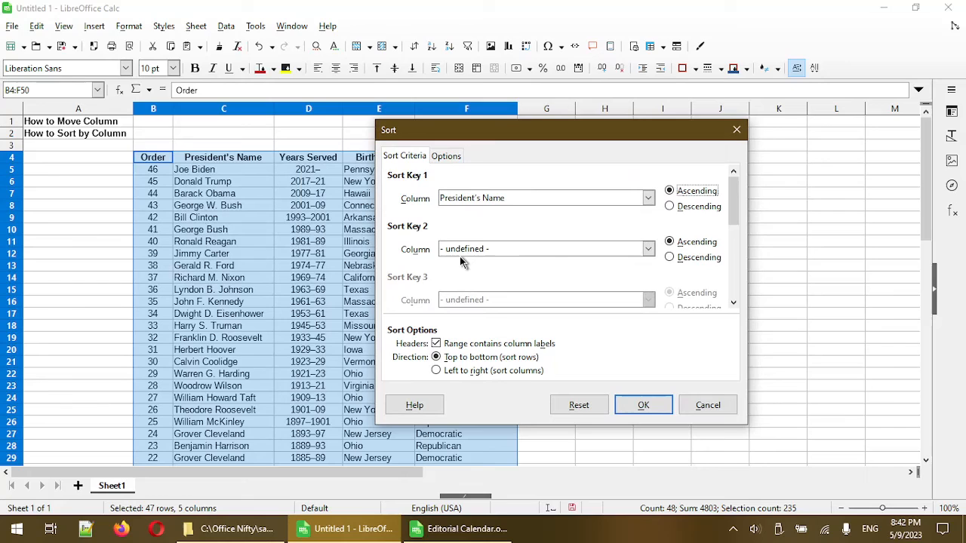
pyautogui.moveTo(426, 264)
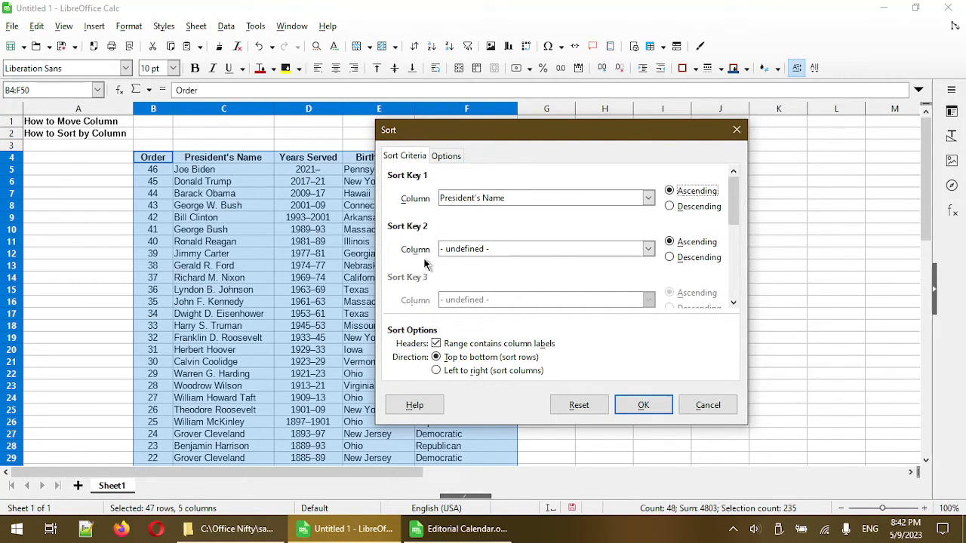
pyautogui.moveTo(446, 264)
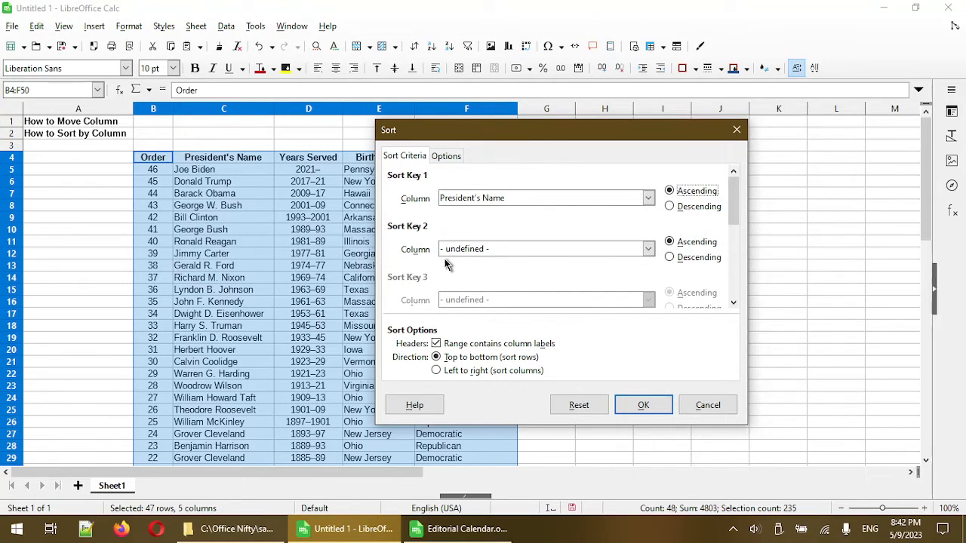
pyautogui.moveTo(470, 226)
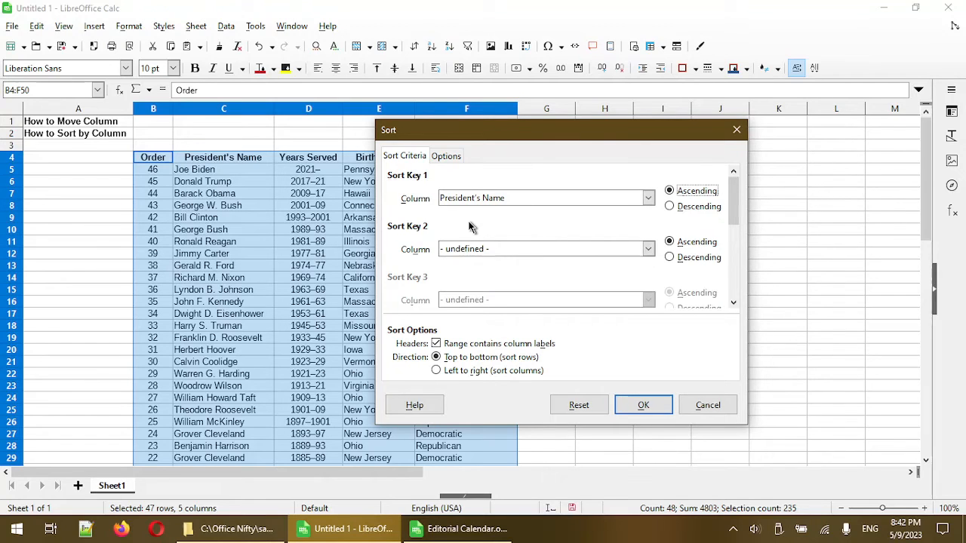
pyautogui.moveTo(470, 233)
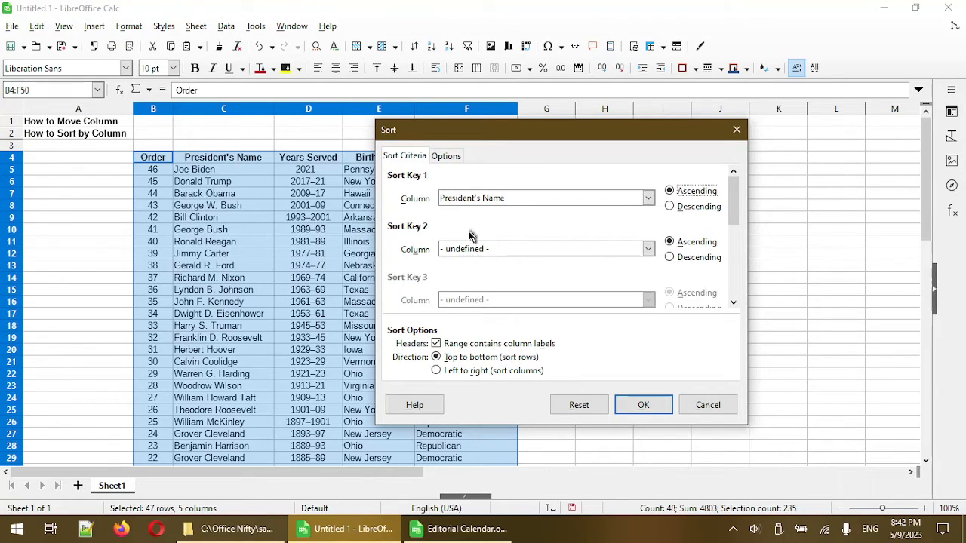
pyautogui.moveTo(456, 259)
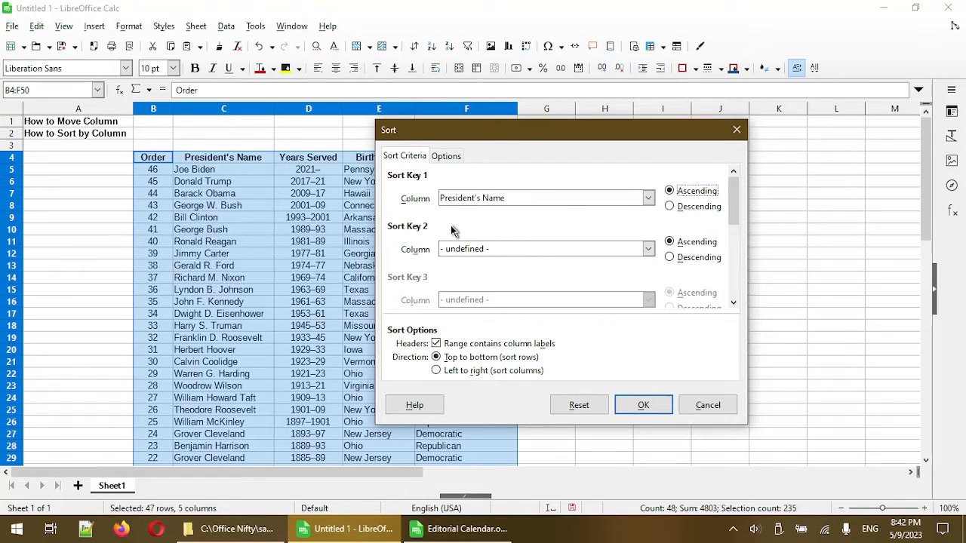
pyautogui.moveTo(483, 264)
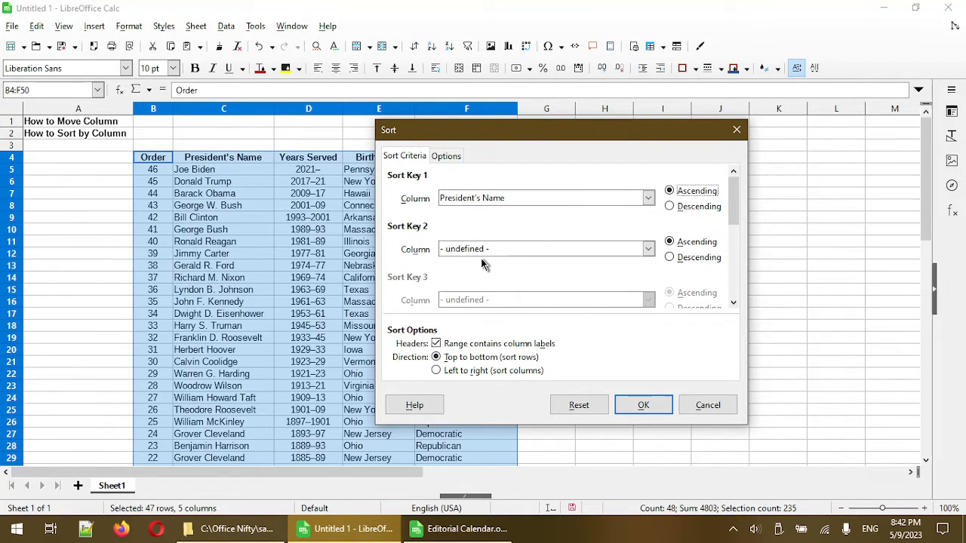
pyautogui.moveTo(466, 256)
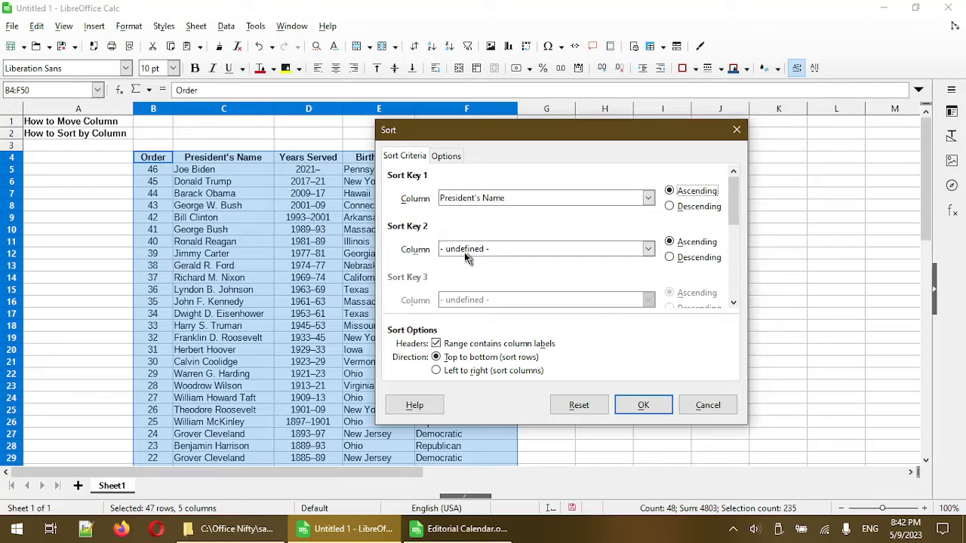
# - Set Sort Key 2 to Order, Descending, and apply the sort
pyautogui.click(647, 249)
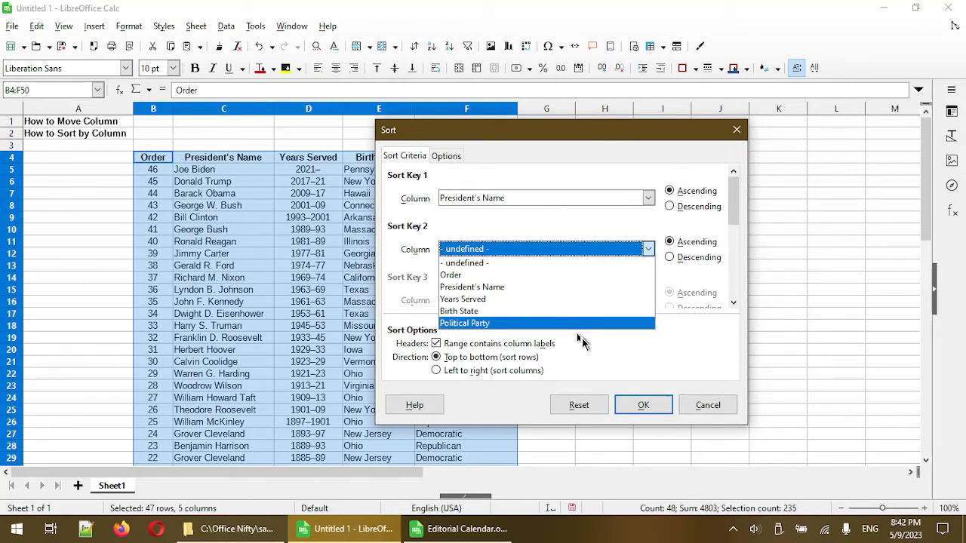
pyautogui.click(450, 275)
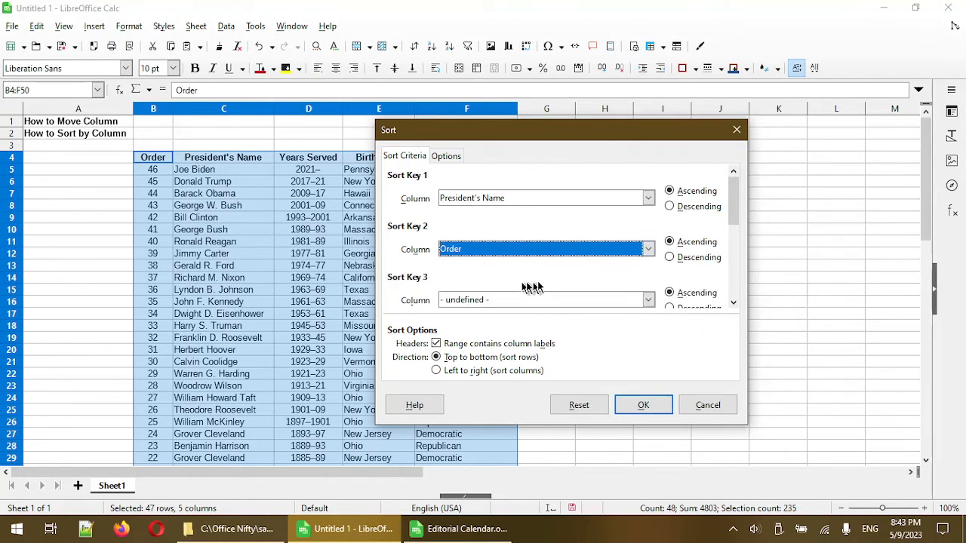
pyautogui.click(669, 258)
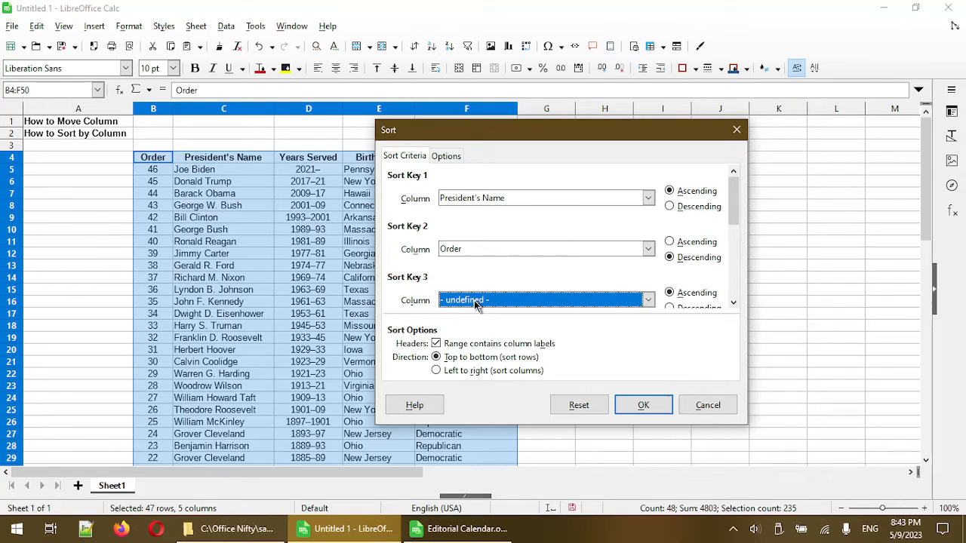
pyautogui.moveTo(642, 405)
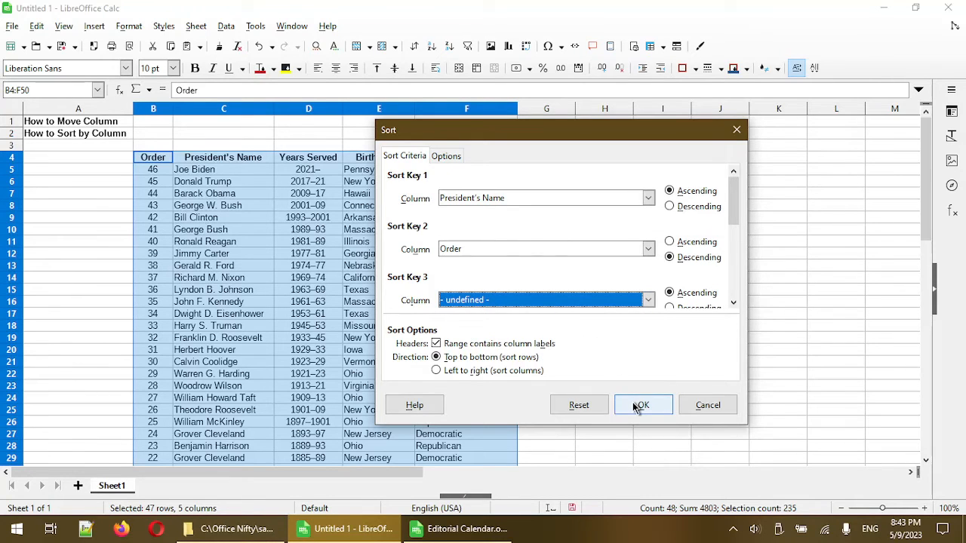
pyautogui.click(642, 405)
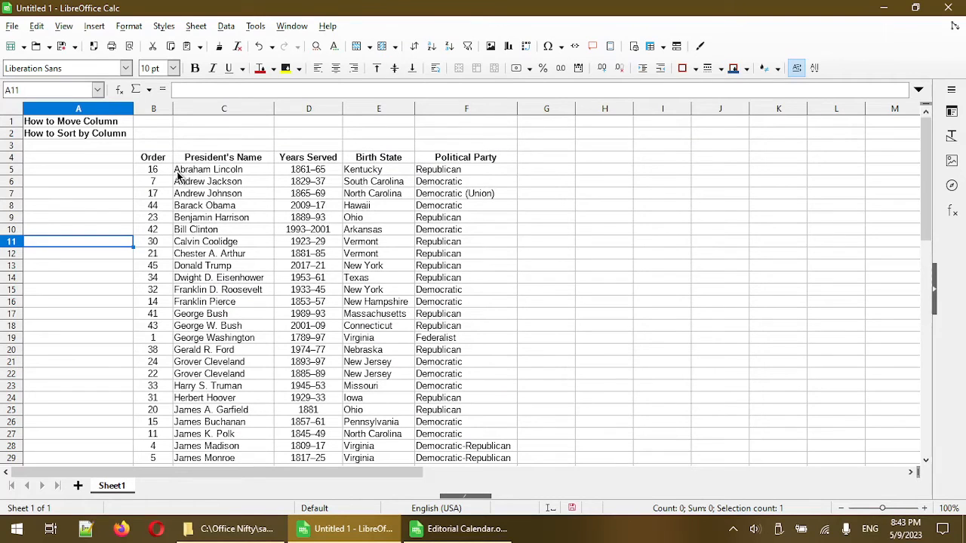
pyautogui.moveTo(195, 266)
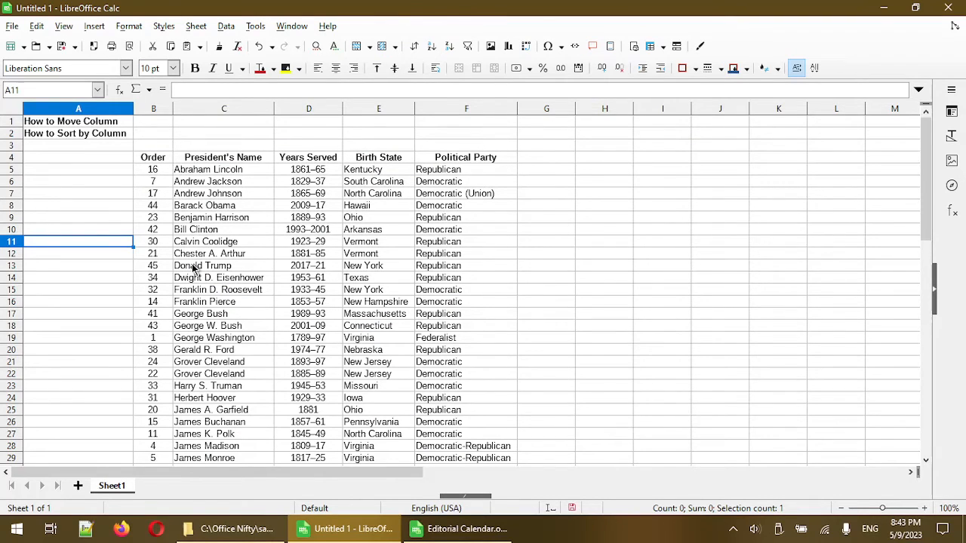
pyautogui.moveTo(201, 336)
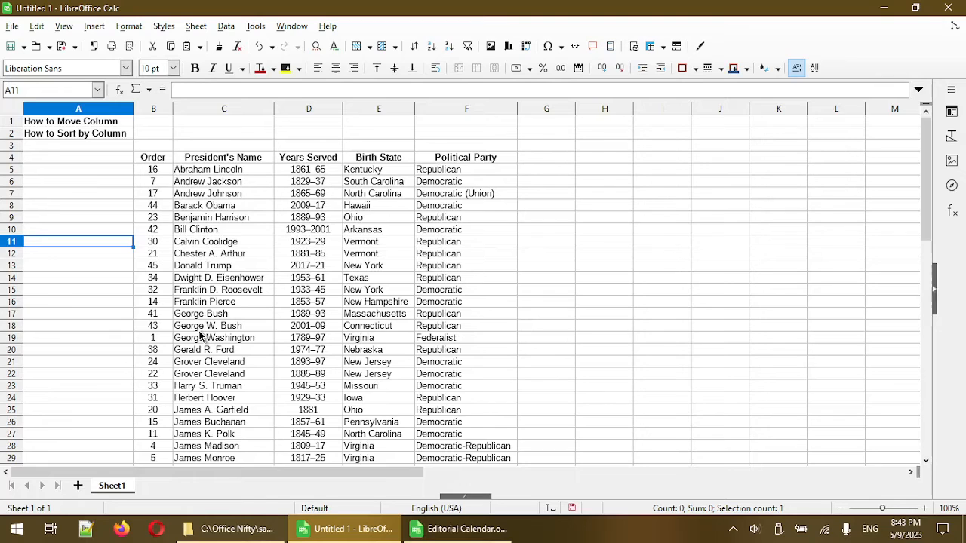
pyautogui.moveTo(210, 404)
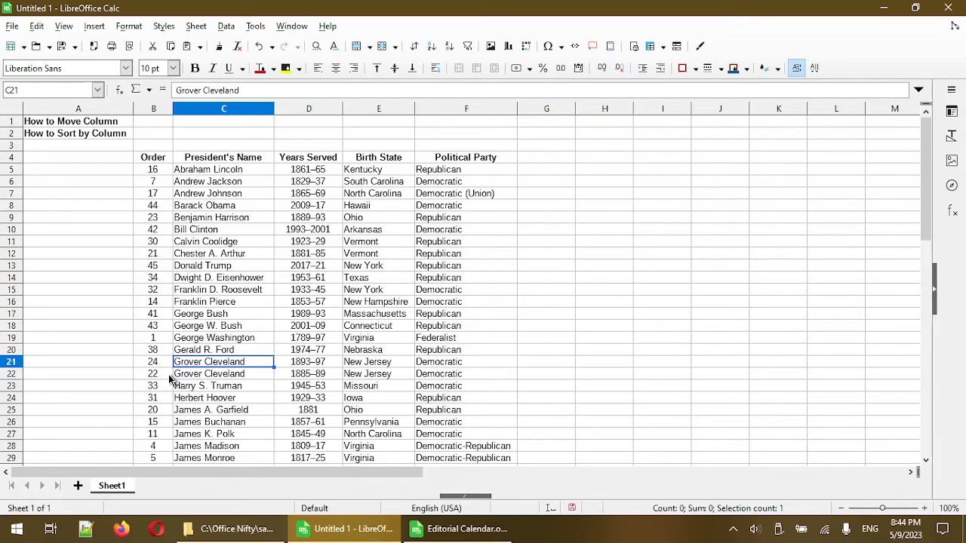
pyautogui.moveTo(270, 379)
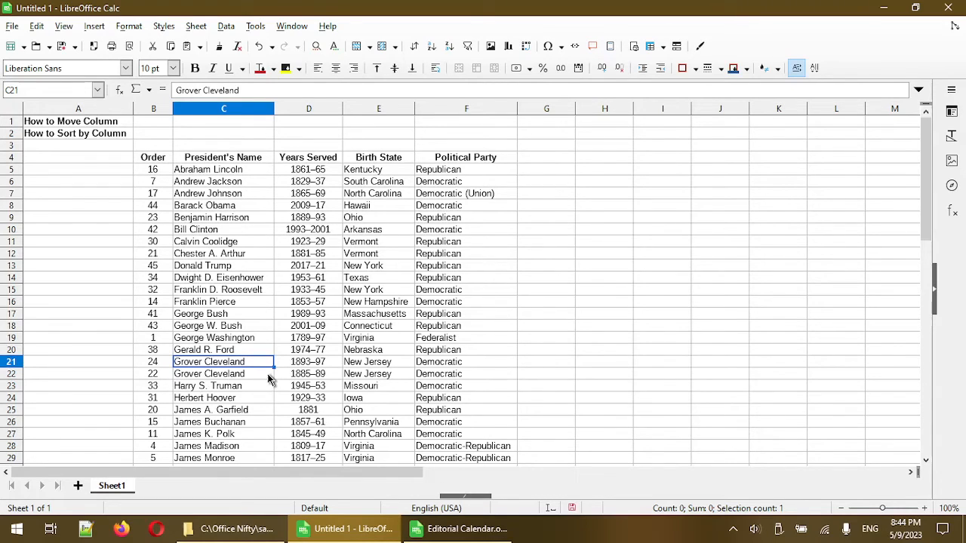
pyautogui.moveTo(157, 375)
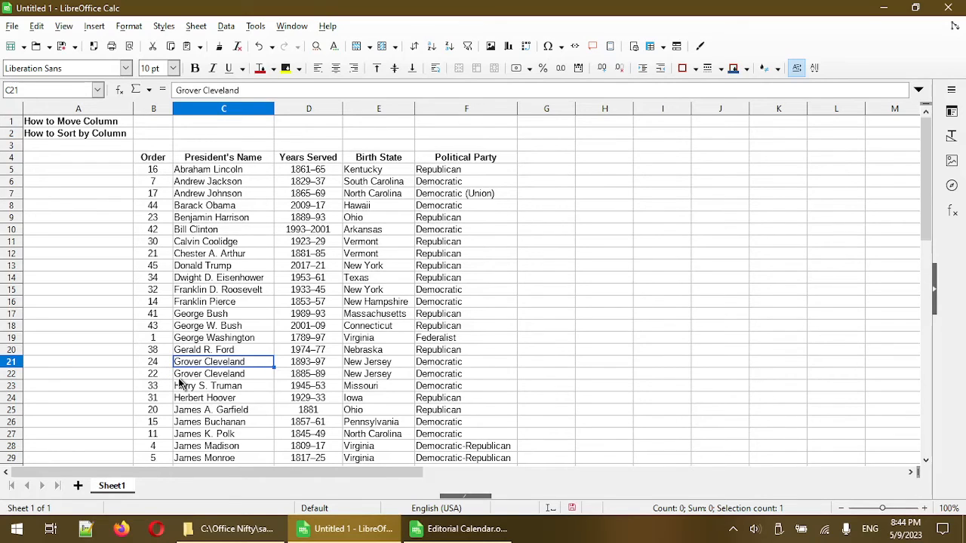
pyautogui.moveTo(200, 379)
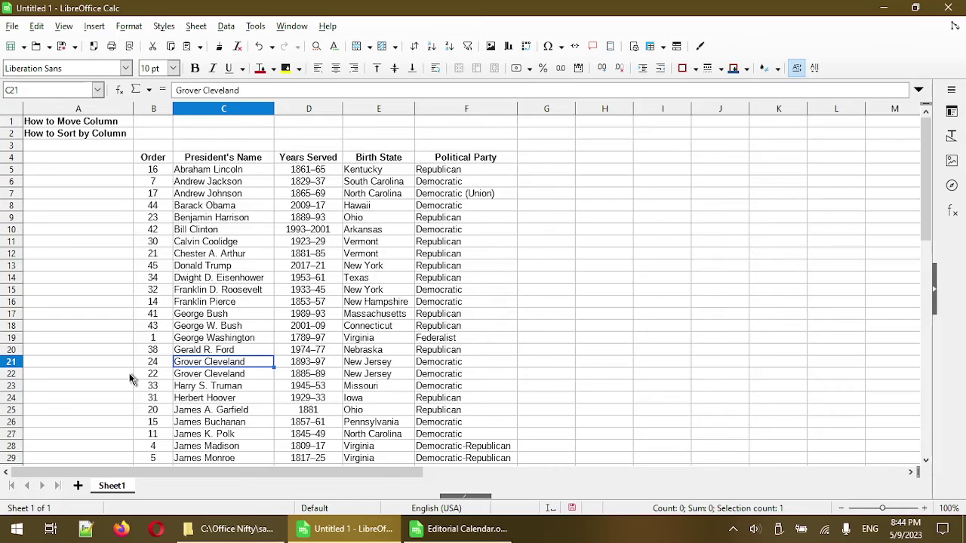
pyautogui.moveTo(68, 102)
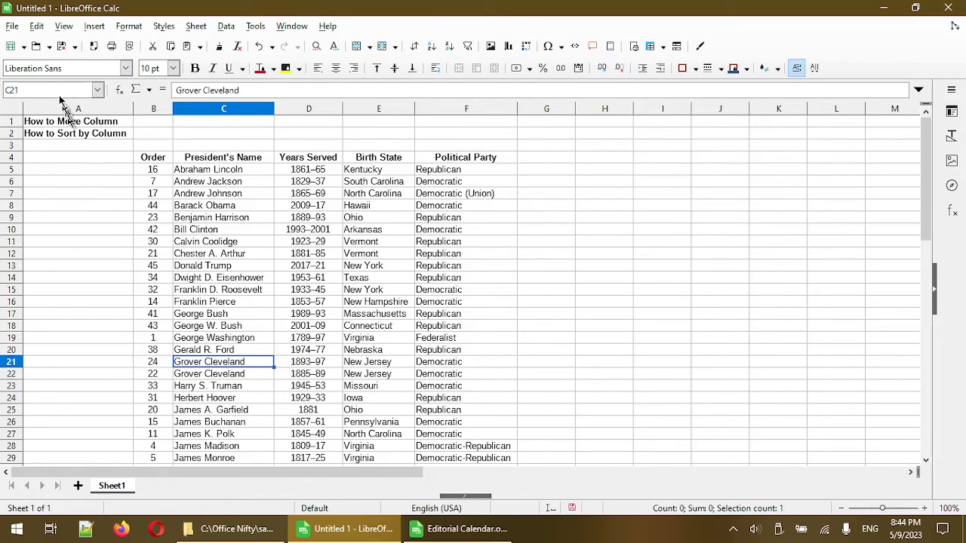
# - Undo the name-and-order sort and deselect the table range
pyautogui.click(36, 25)
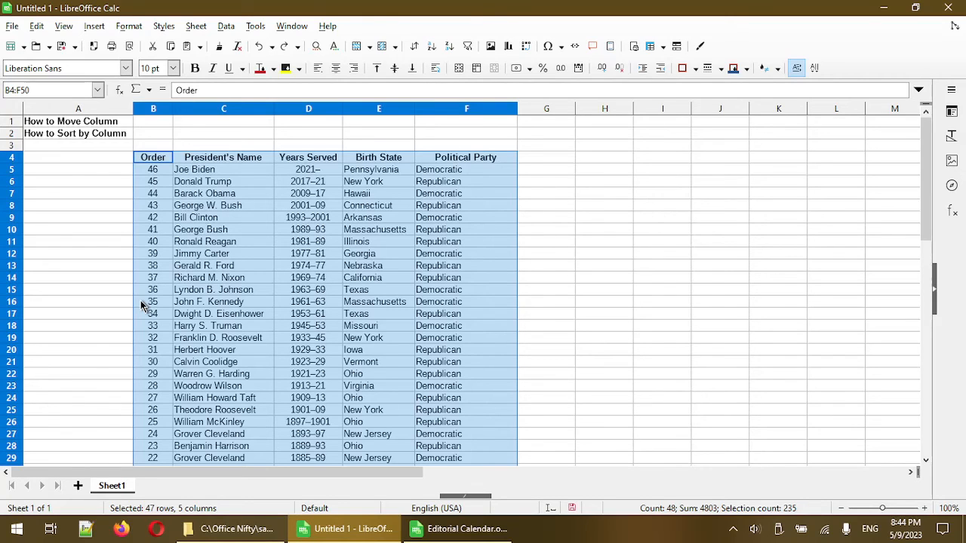
pyautogui.click(78, 289)
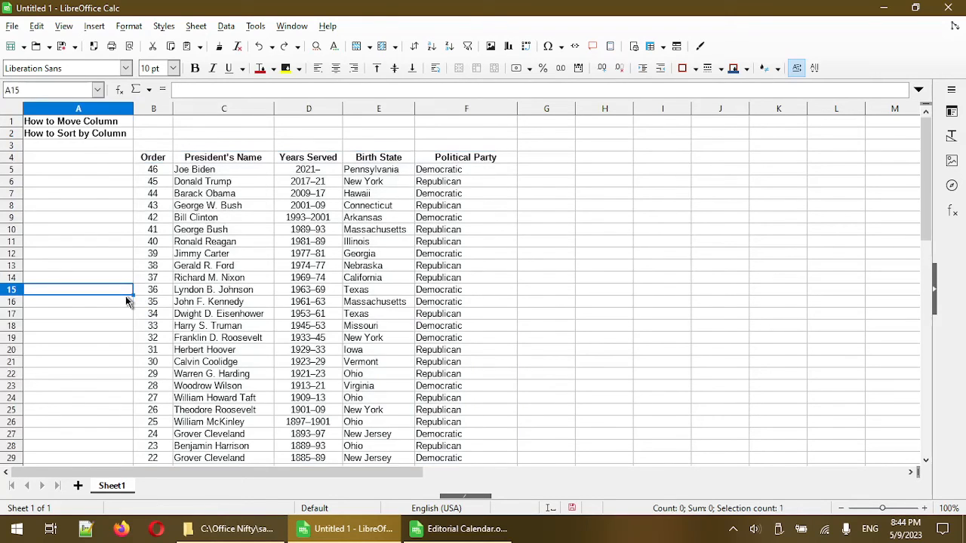
pyautogui.moveTo(83, 260)
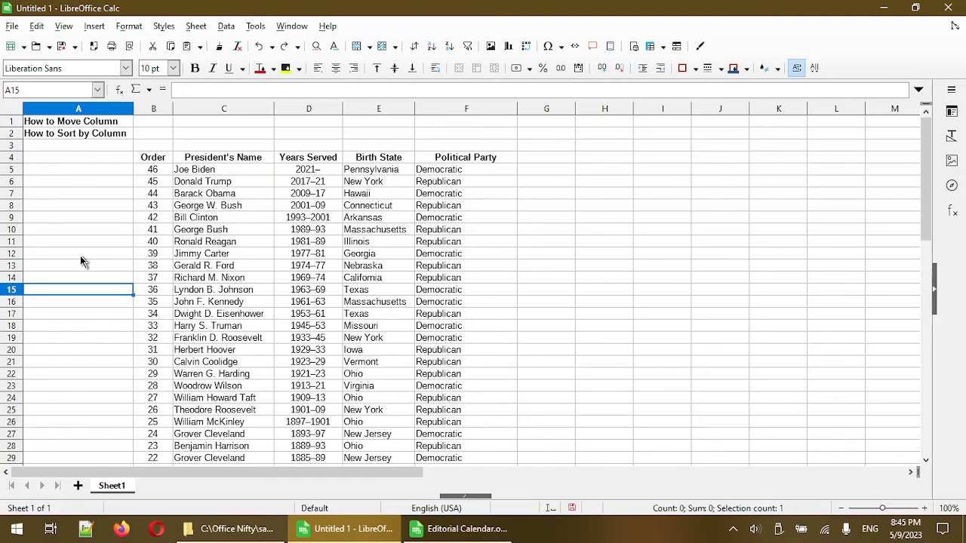